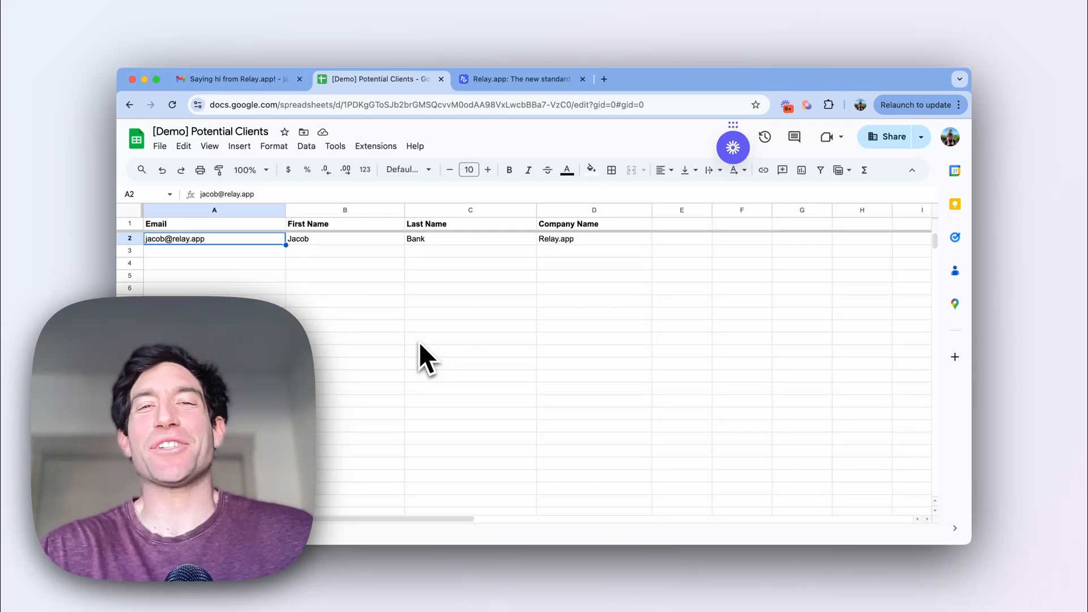
mouse_move(316, 326)
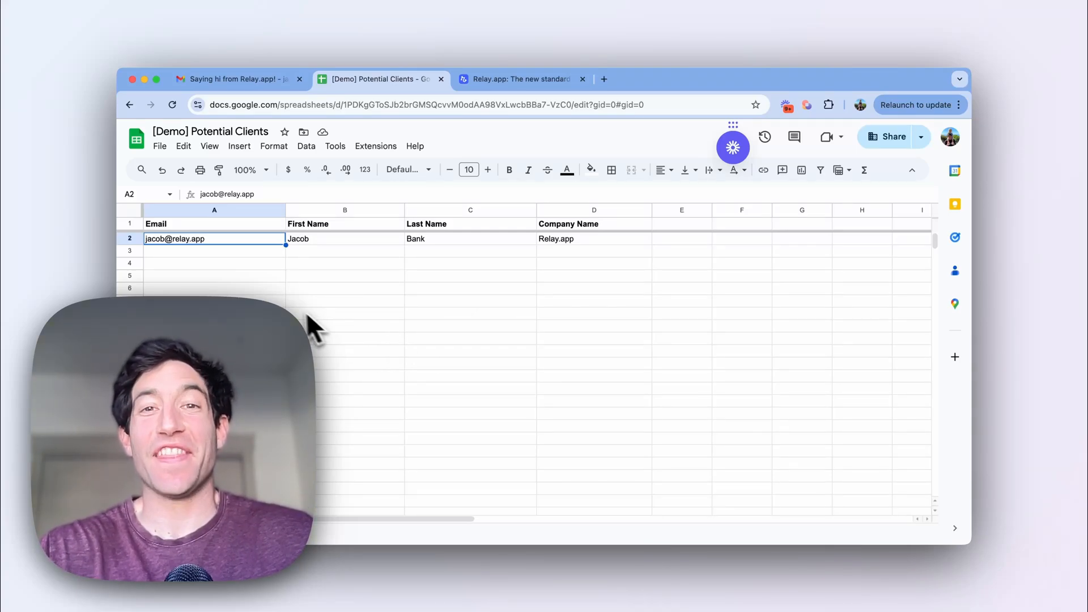
mouse_move(409, 330)
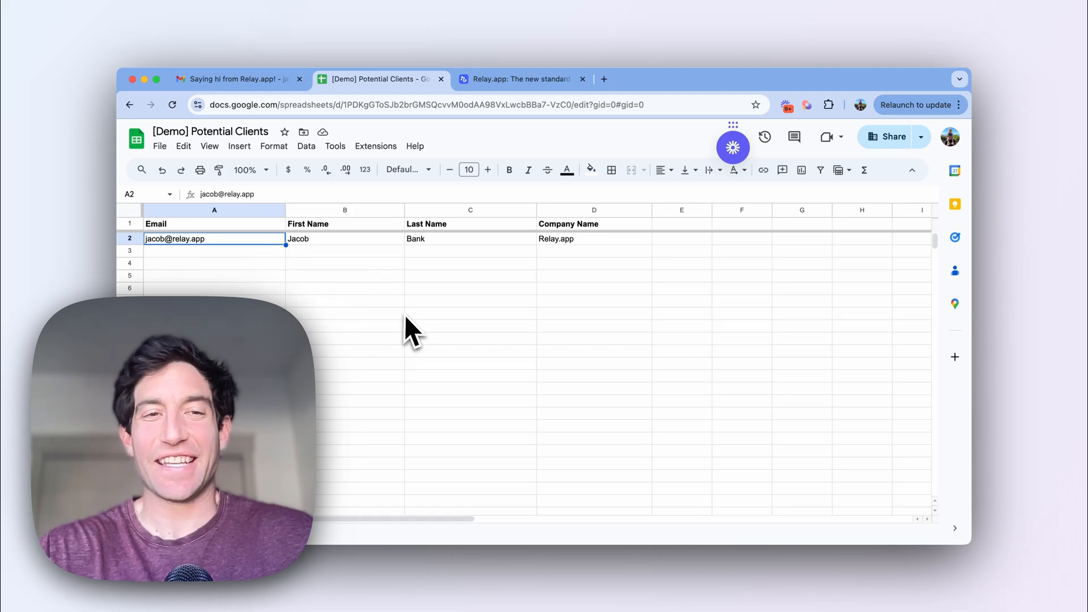
Show the example greeting email 'Saying hi from Relay.app!' in Gmail
left_click(236, 78)
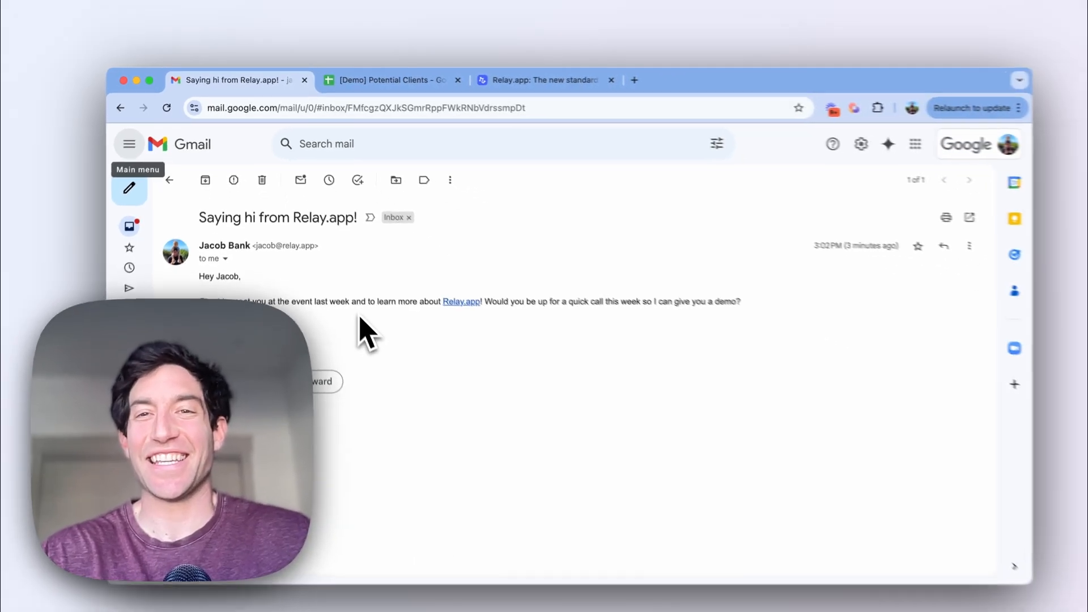
Return to the [Demo] Potential Clients spreadsheet with its single client row
left_click(385, 80)
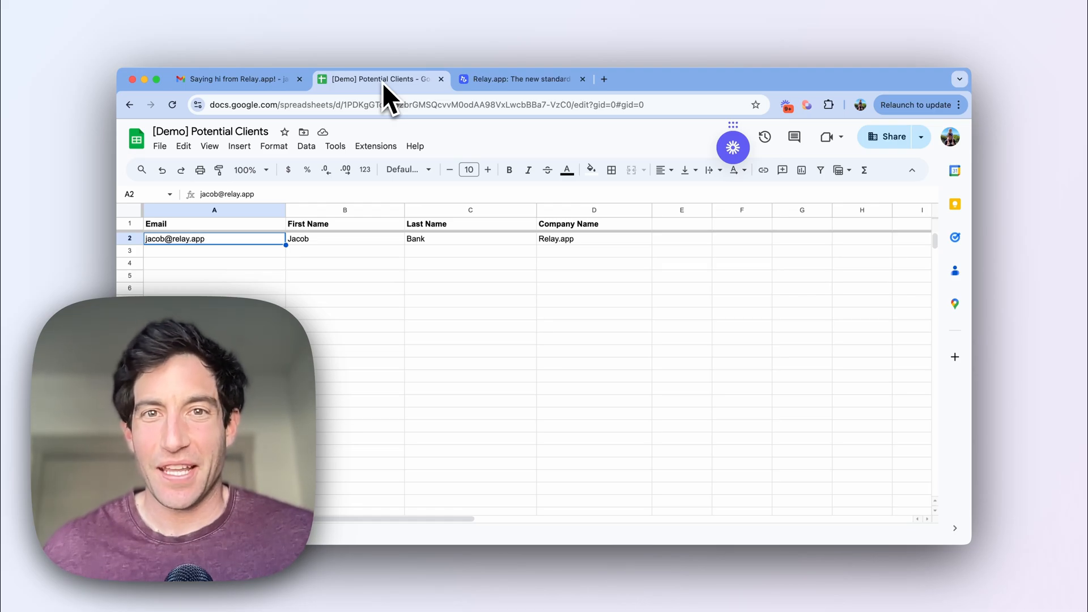
left_click(516, 78)
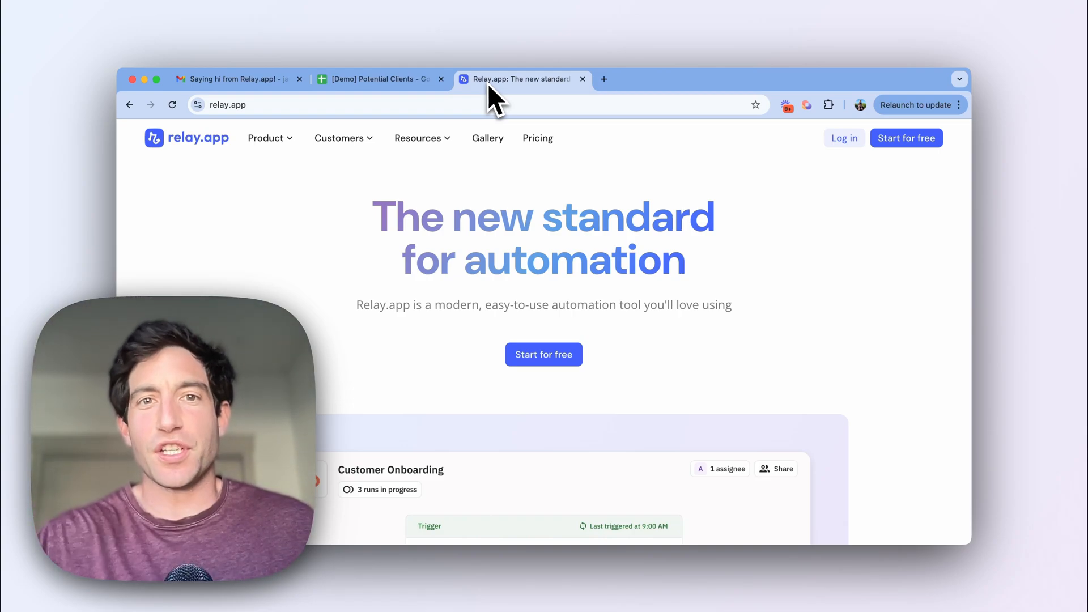
mouse_move(249, 128)
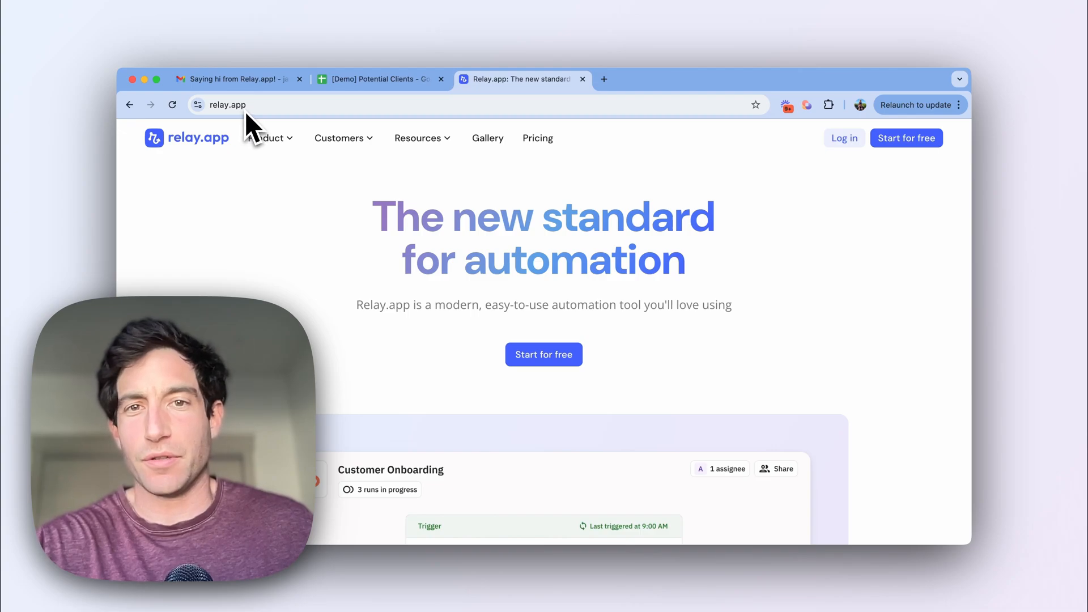
mouse_move(818, 219)
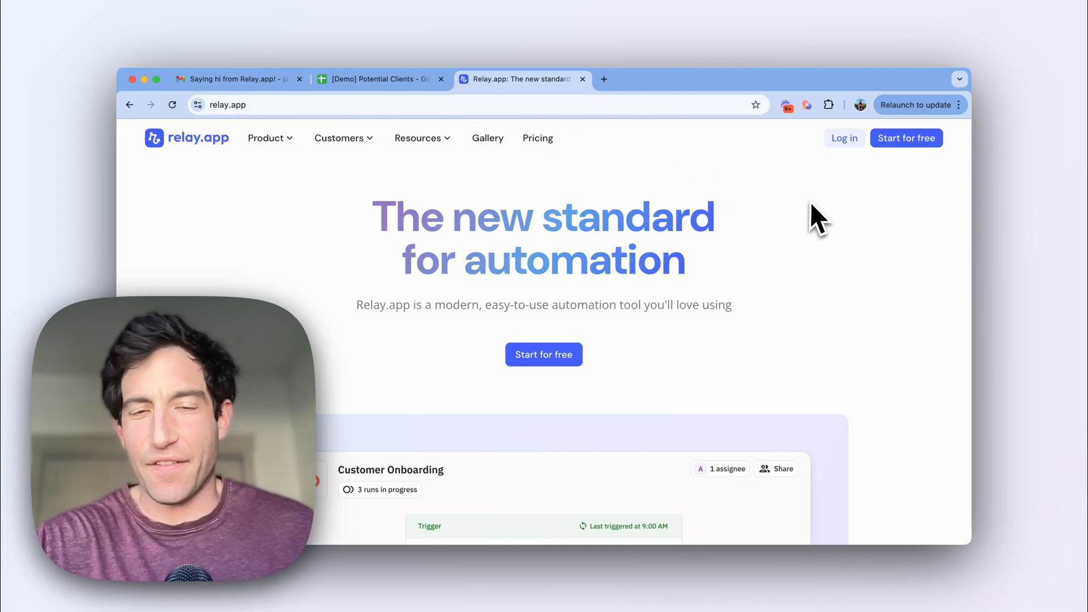
mouse_move(901, 184)
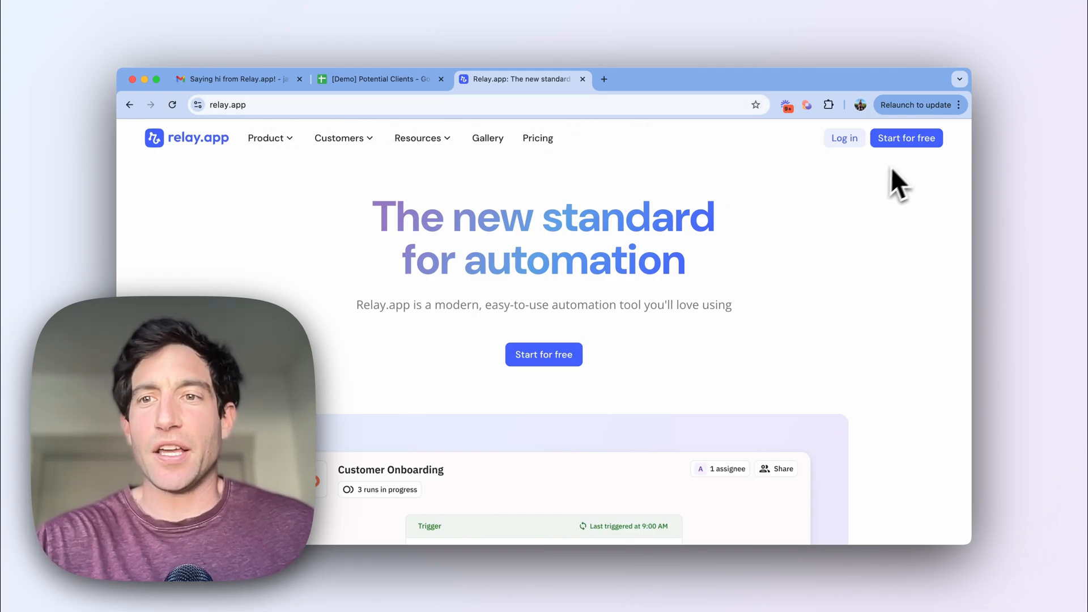
mouse_move(844, 163)
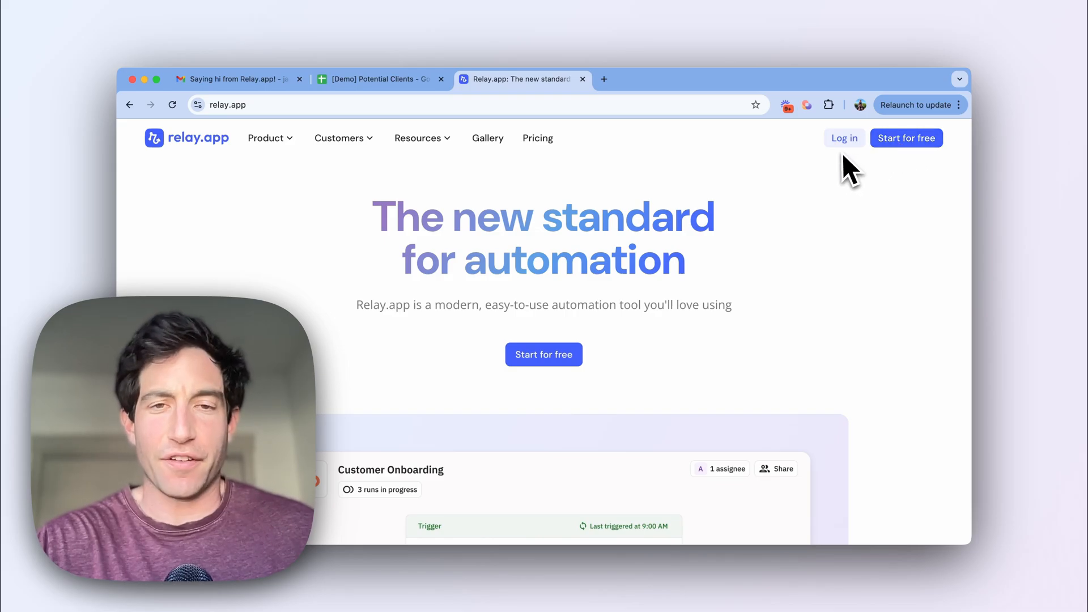
Log in to Relay.app and reach the Workflows dashboard listing the Biz Ops automations
left_click(844, 138)
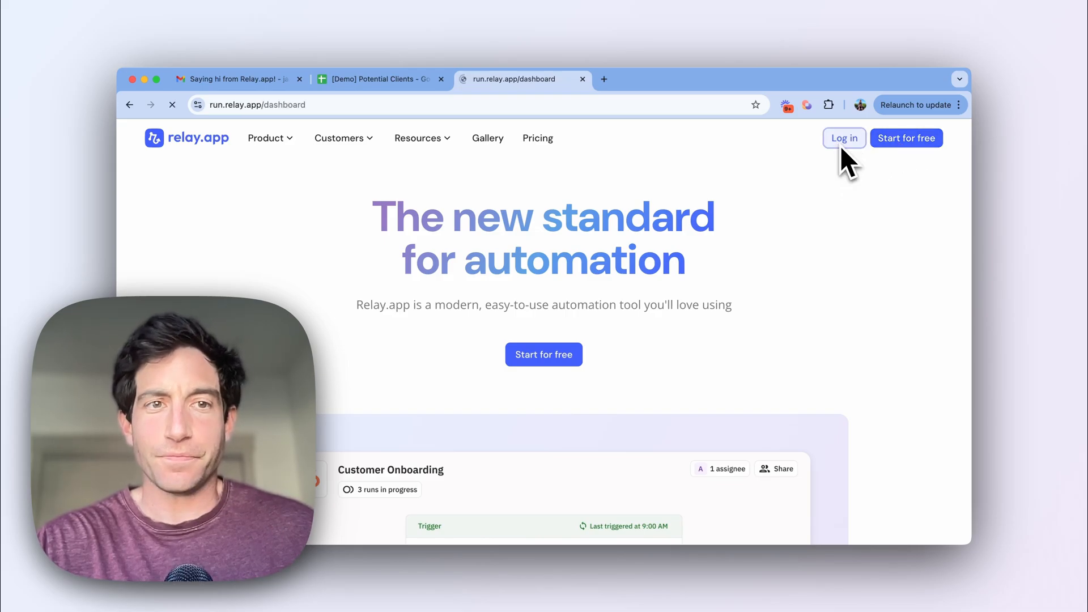
left_click(843, 137)
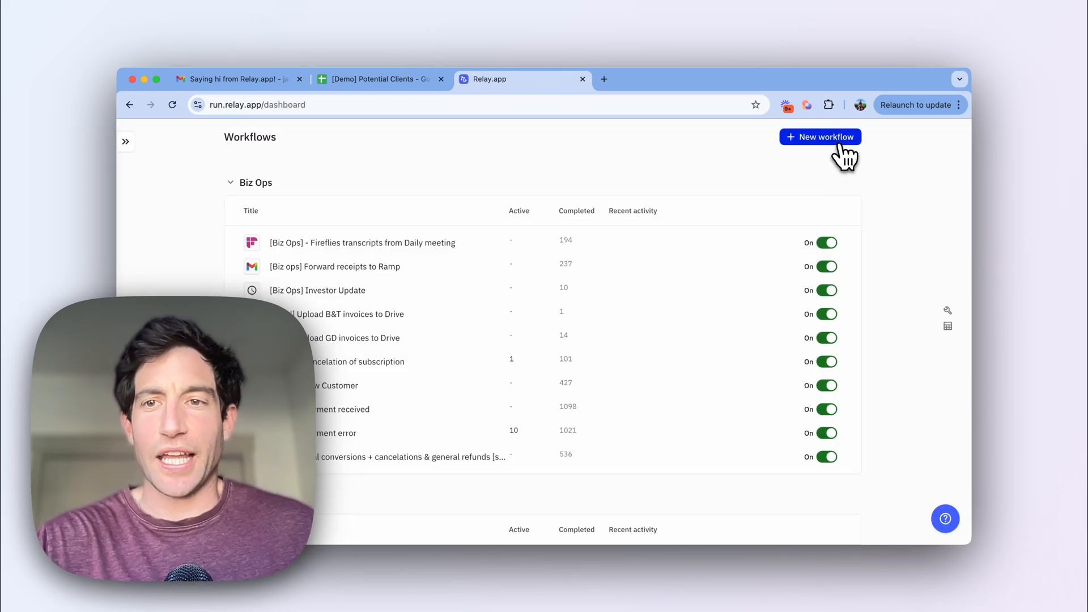
Create a new workflow triggered by a Google Sheets 'New row added' event
left_click(819, 137)
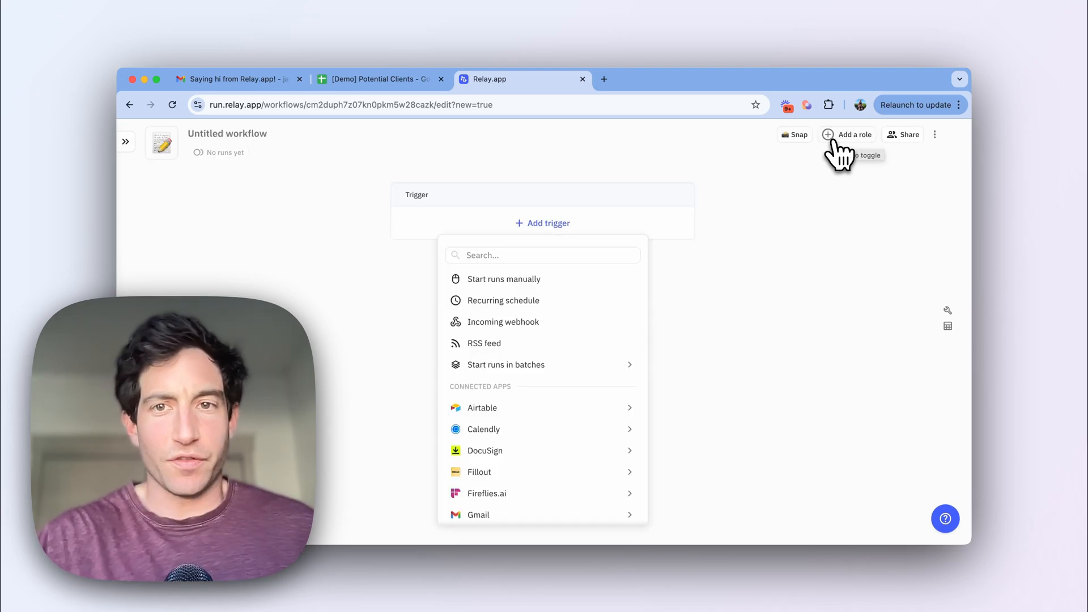
mouse_move(804, 267)
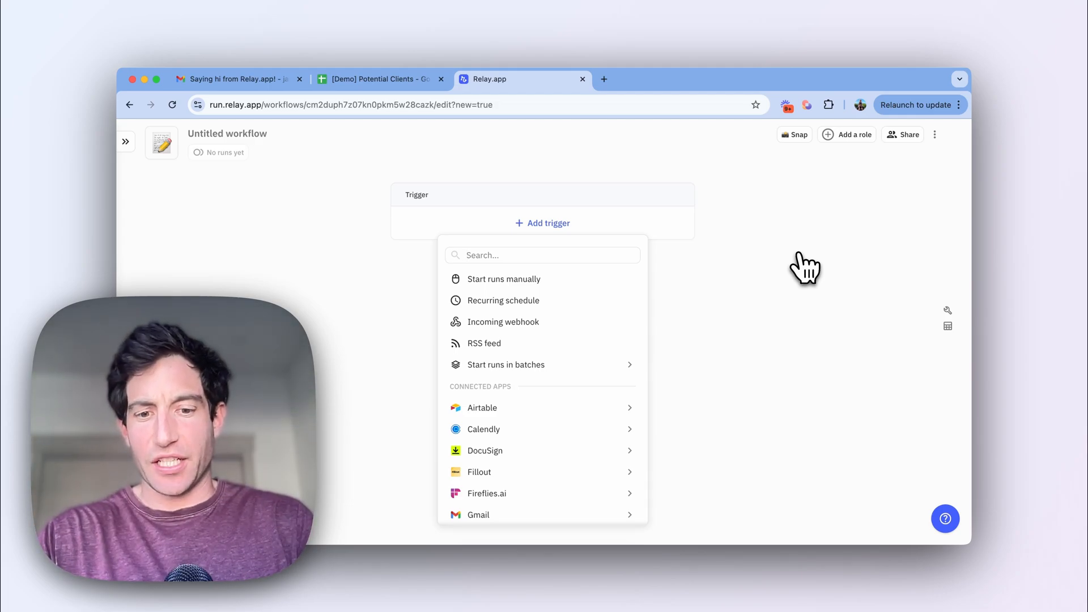
type("google shee")
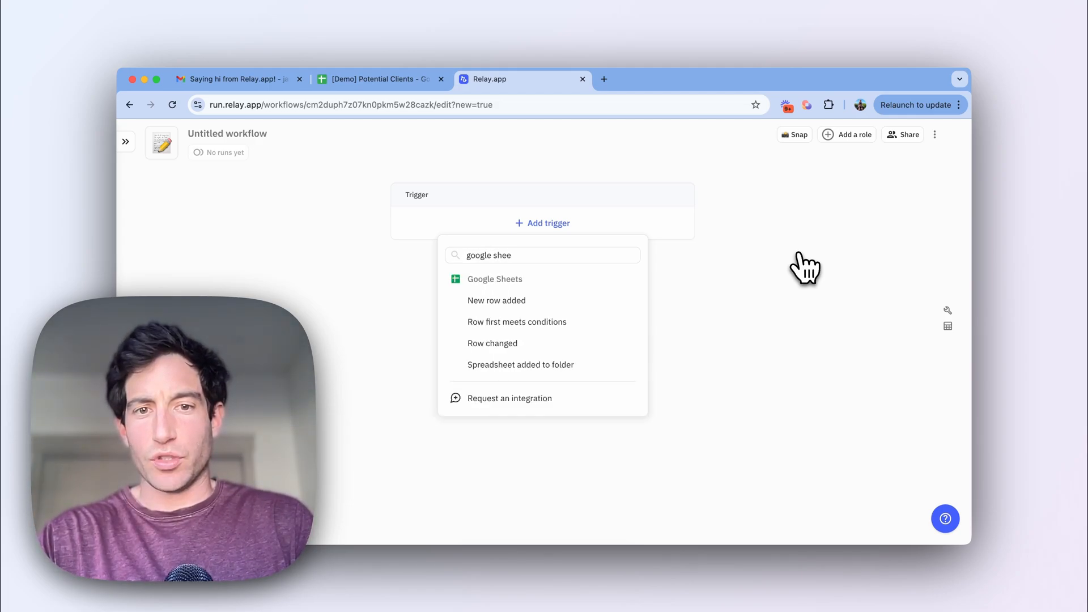
mouse_move(497, 299)
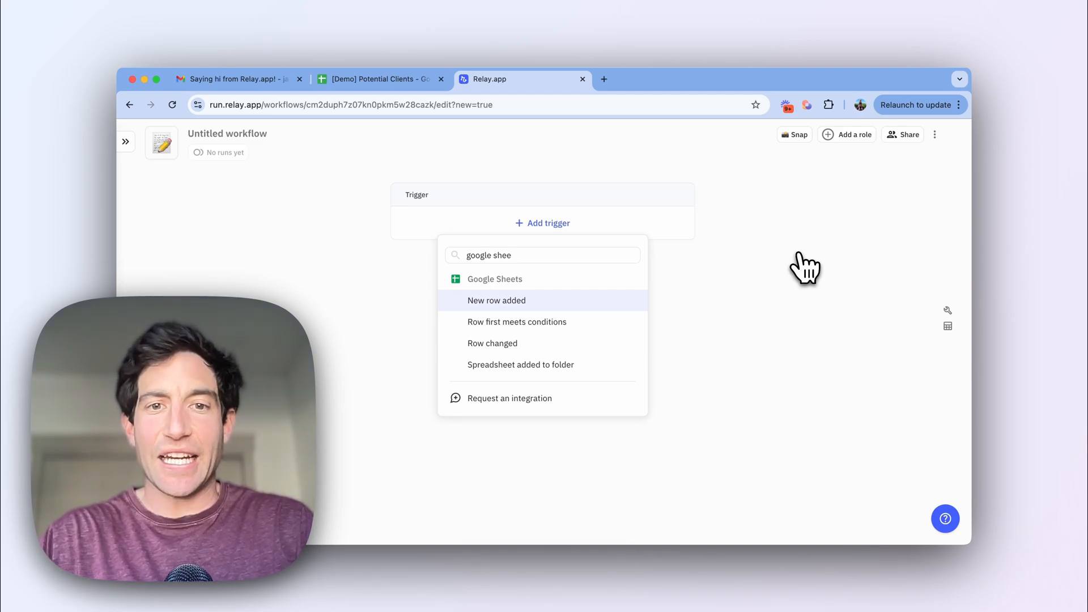
left_click(497, 299)
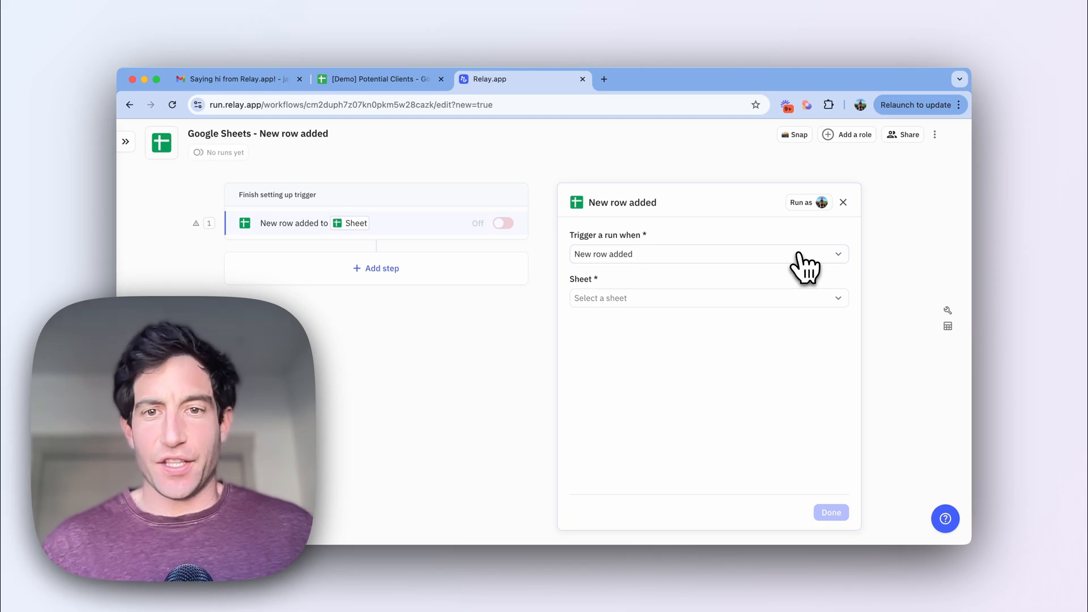
Narrow the trigger's sheet choice to the [Demo] Potential Clients spreadsheet
left_click(707, 298)
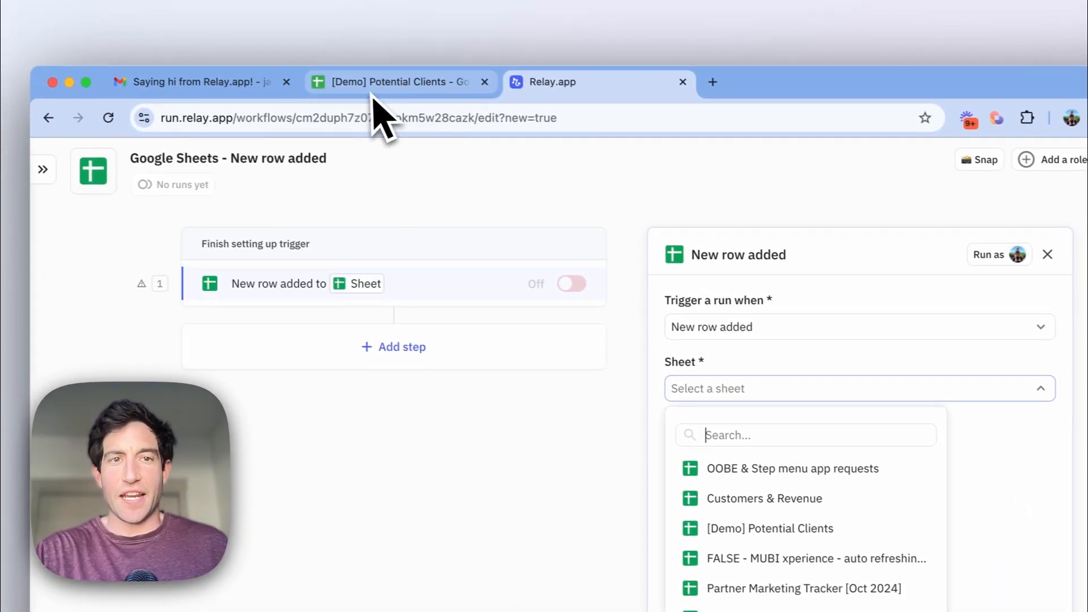
left_click(395, 83)
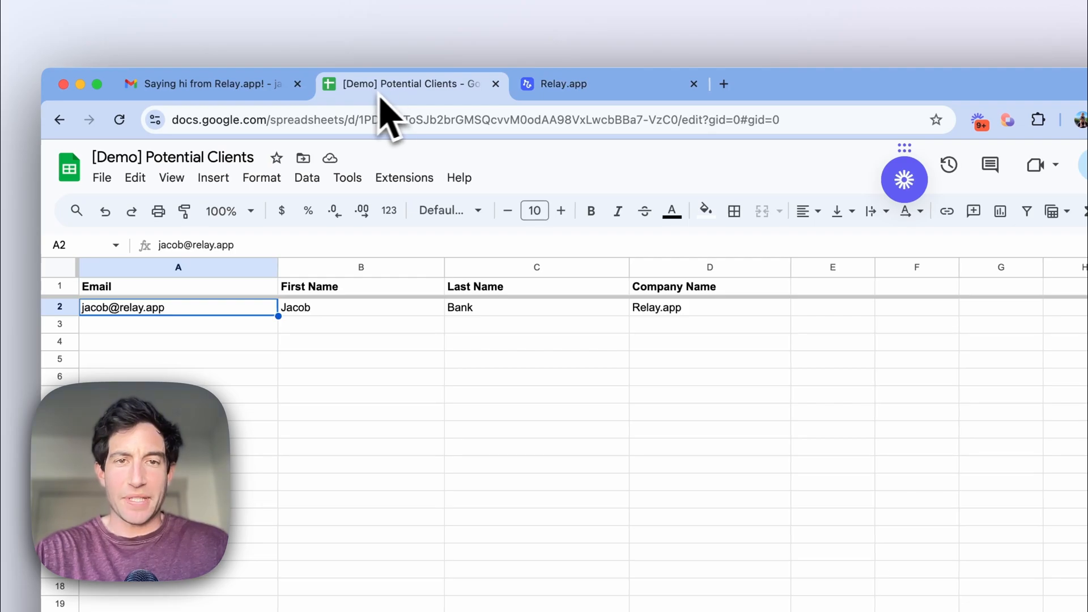
mouse_move(209, 319)
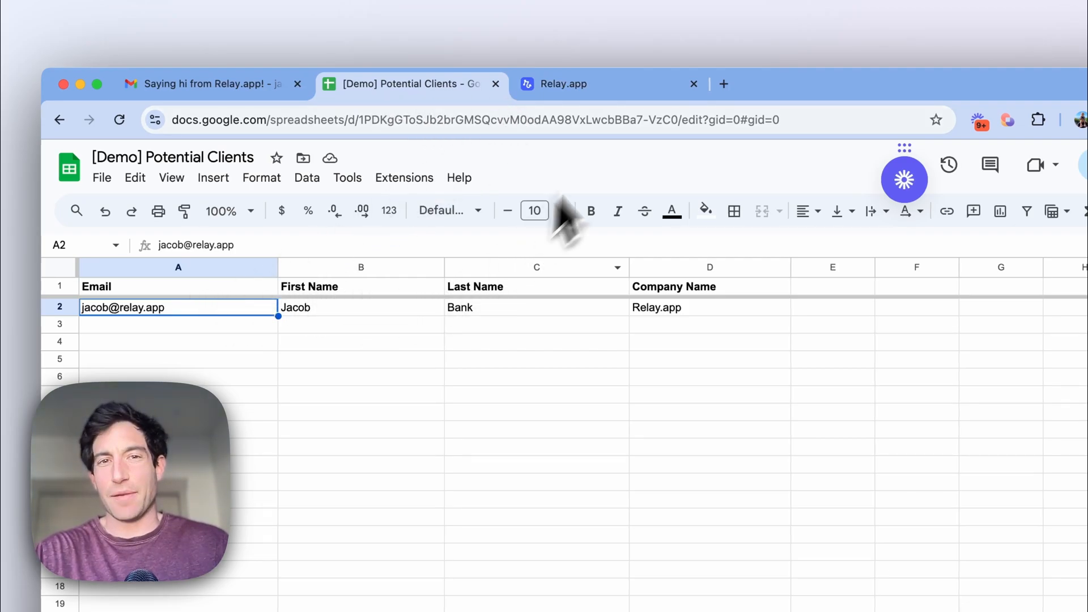
left_click(560, 84)
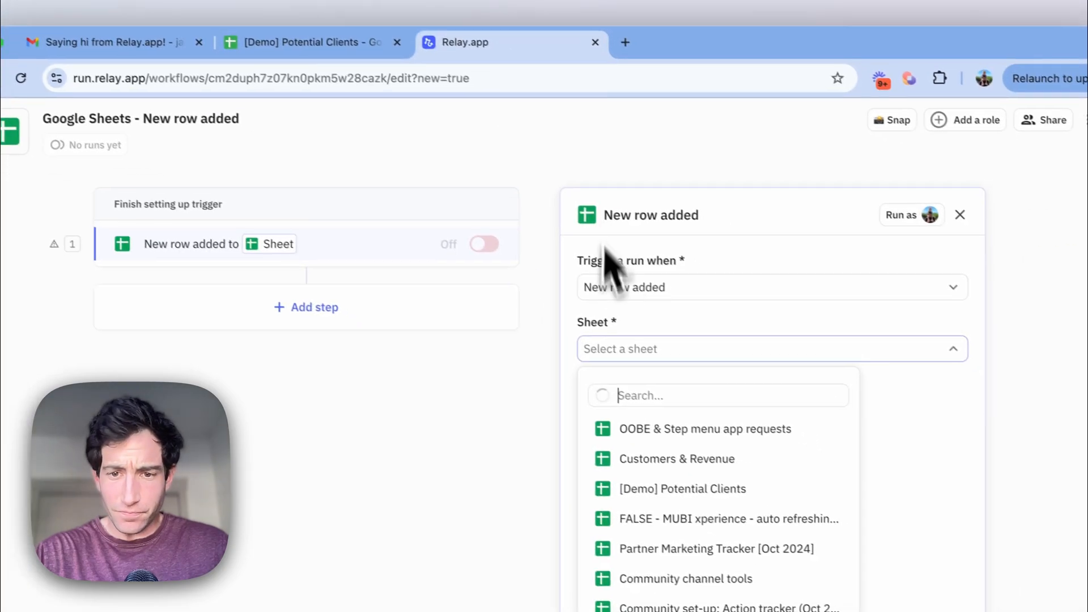
left_click(681, 488)
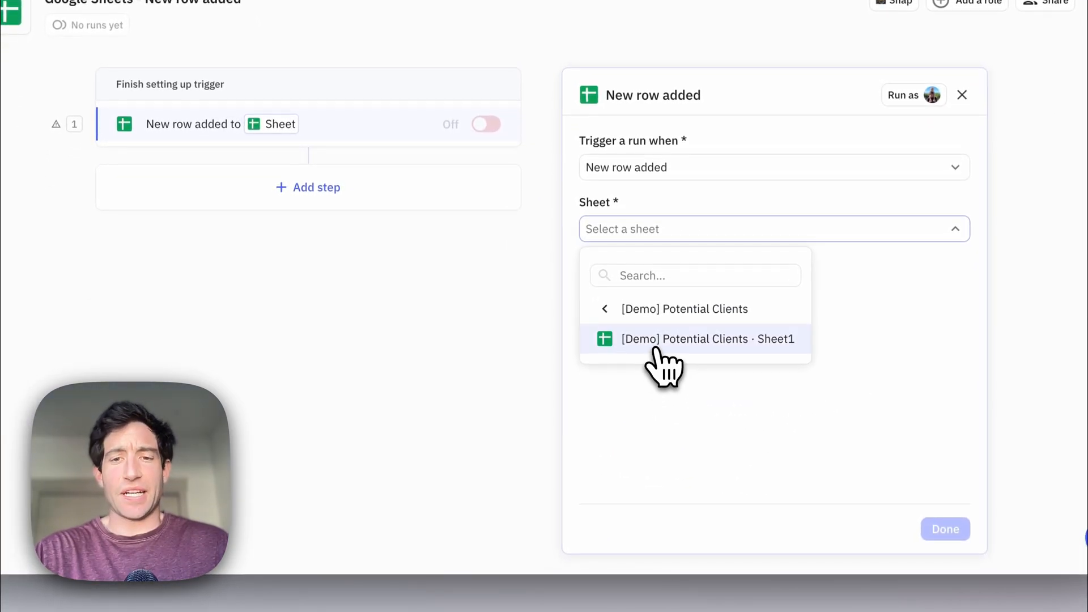
left_click(694, 339)
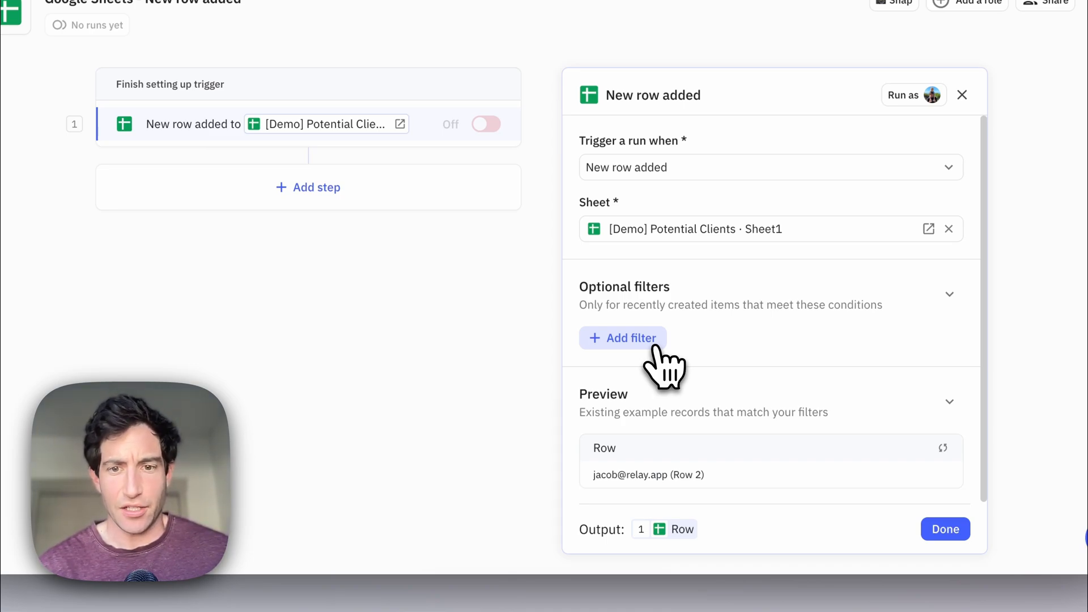
mouse_move(663, 444)
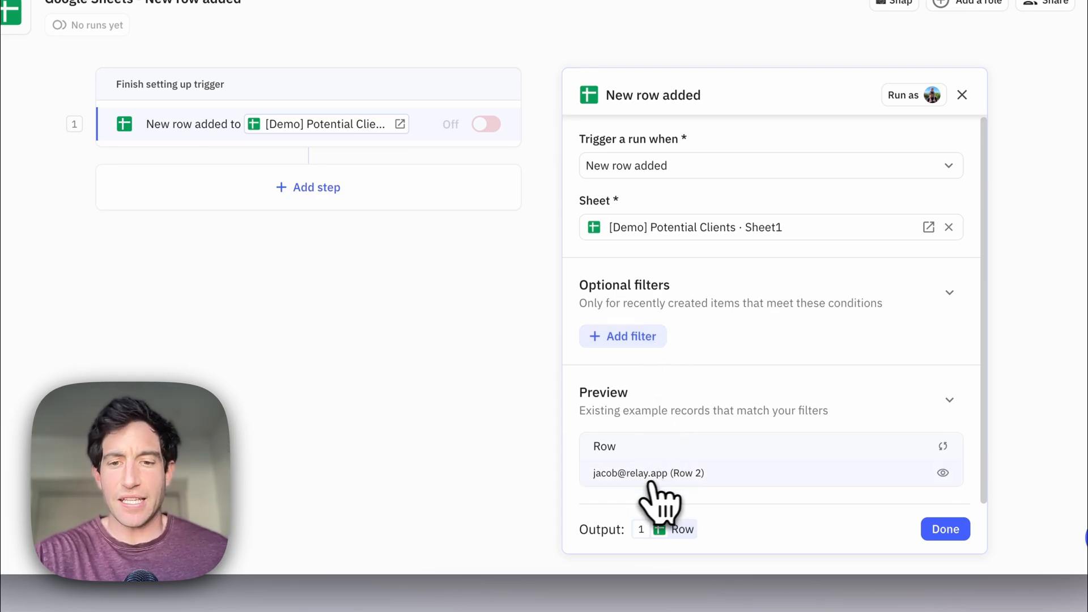
mouse_move(644, 493)
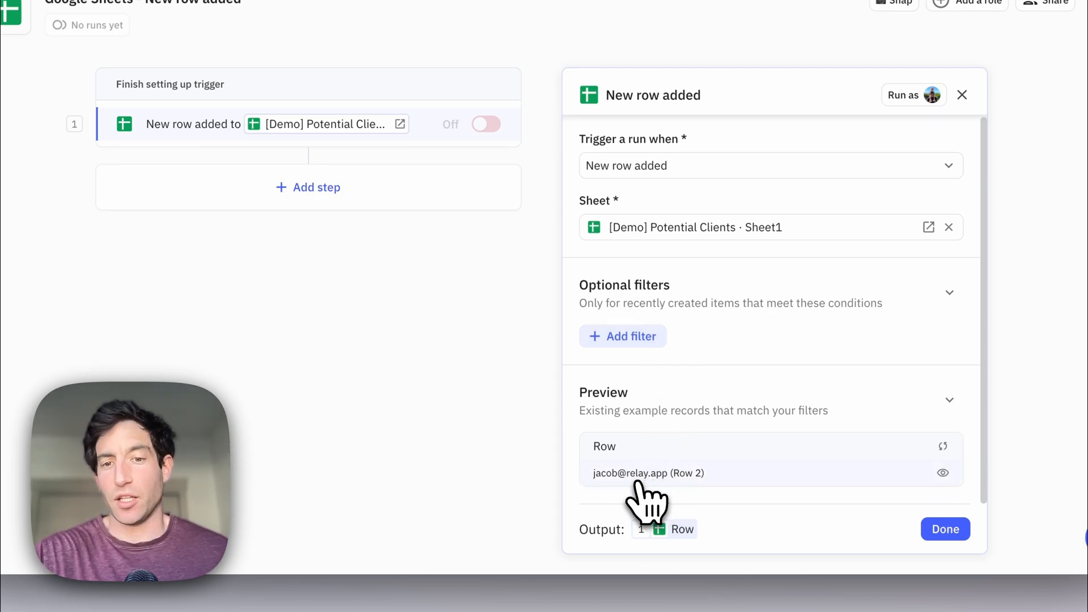
left_click(412, 82)
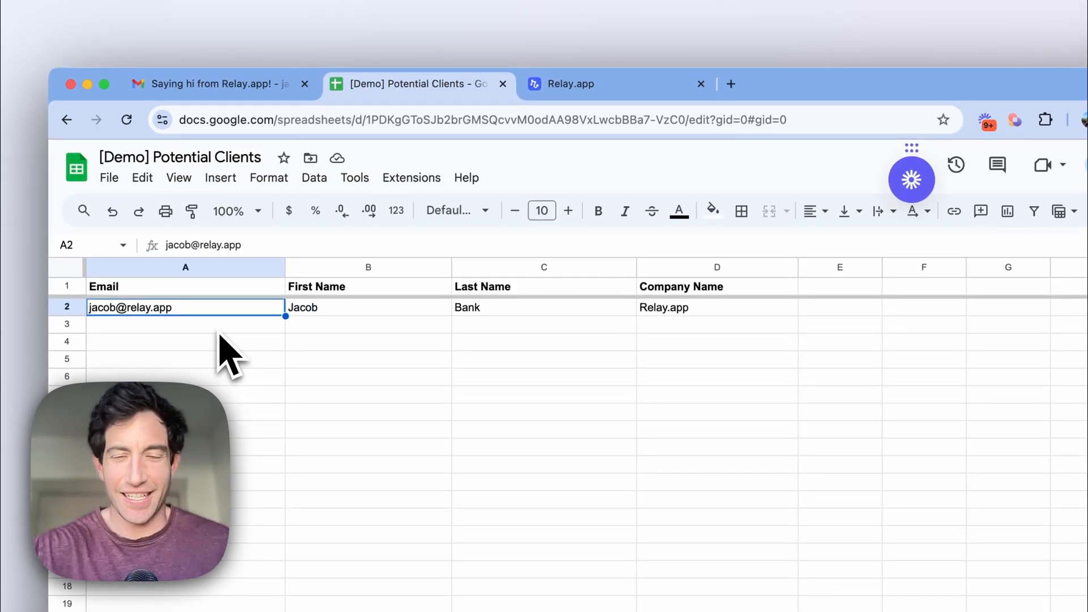
left_click(562, 84)
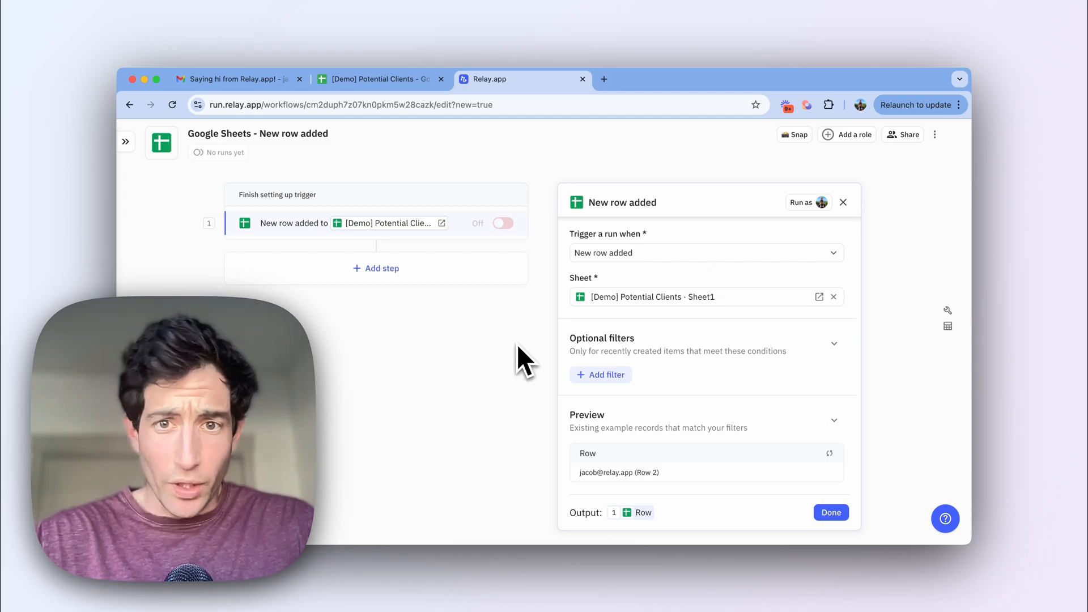
mouse_move(399, 317)
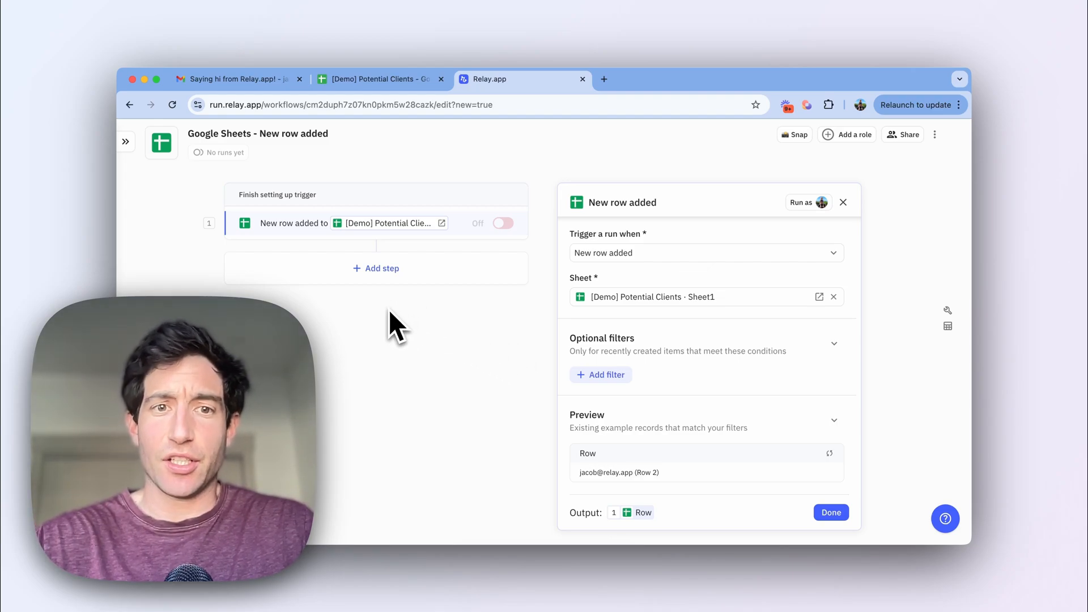
mouse_move(382, 268)
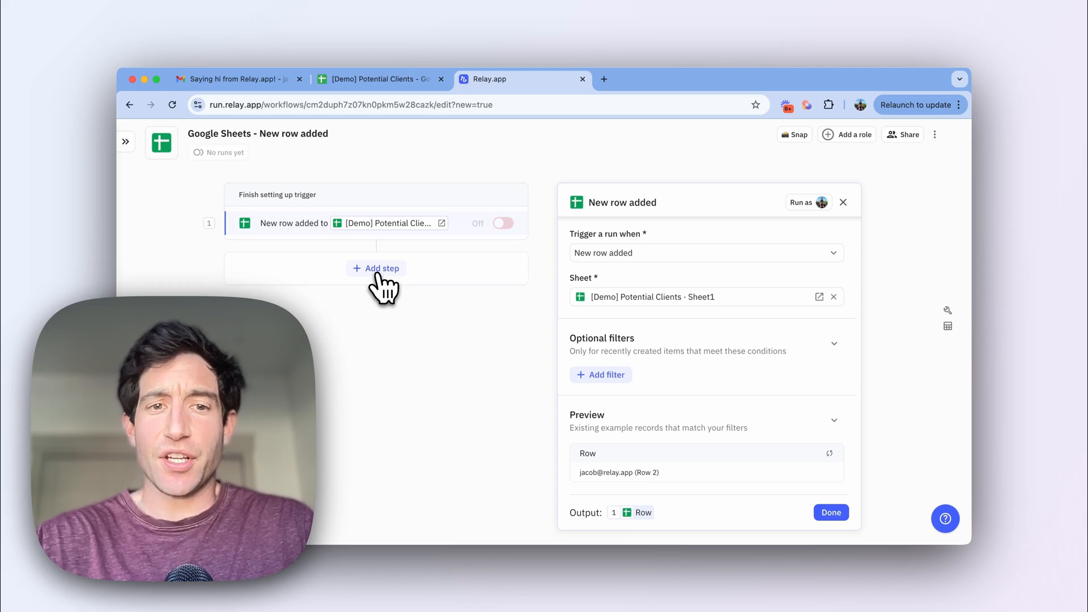
Add a Gmail Send email step after the new-row trigger
left_click(381, 269)
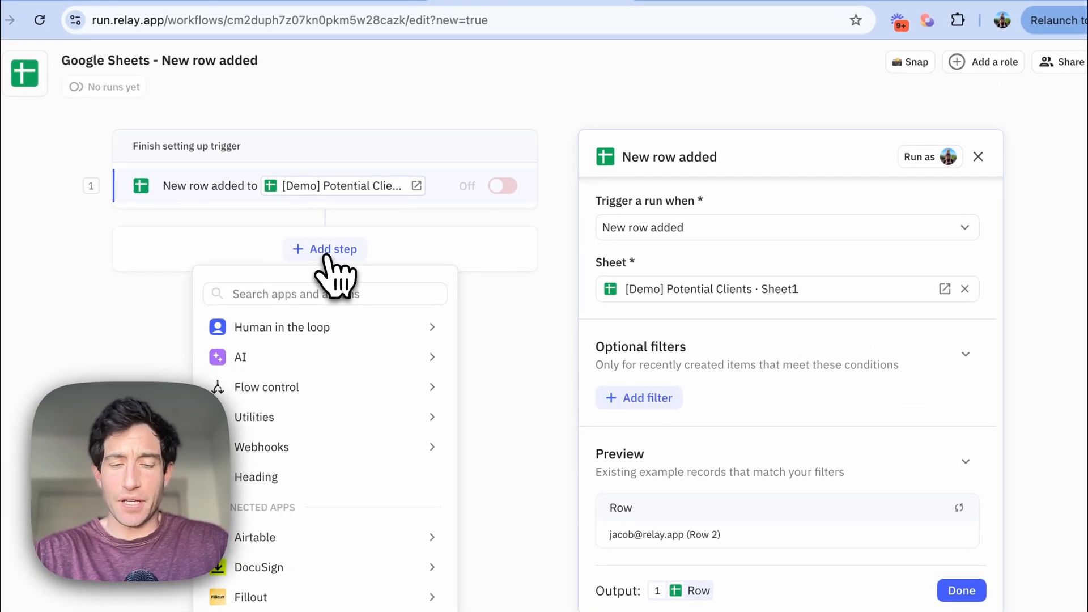
type("gmail")
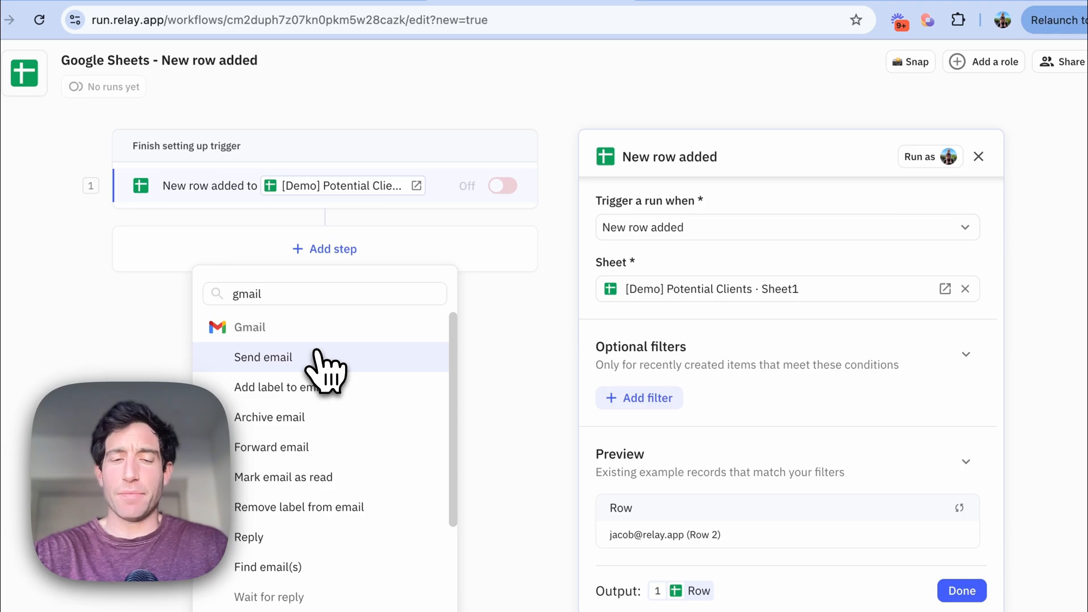
left_click(263, 357)
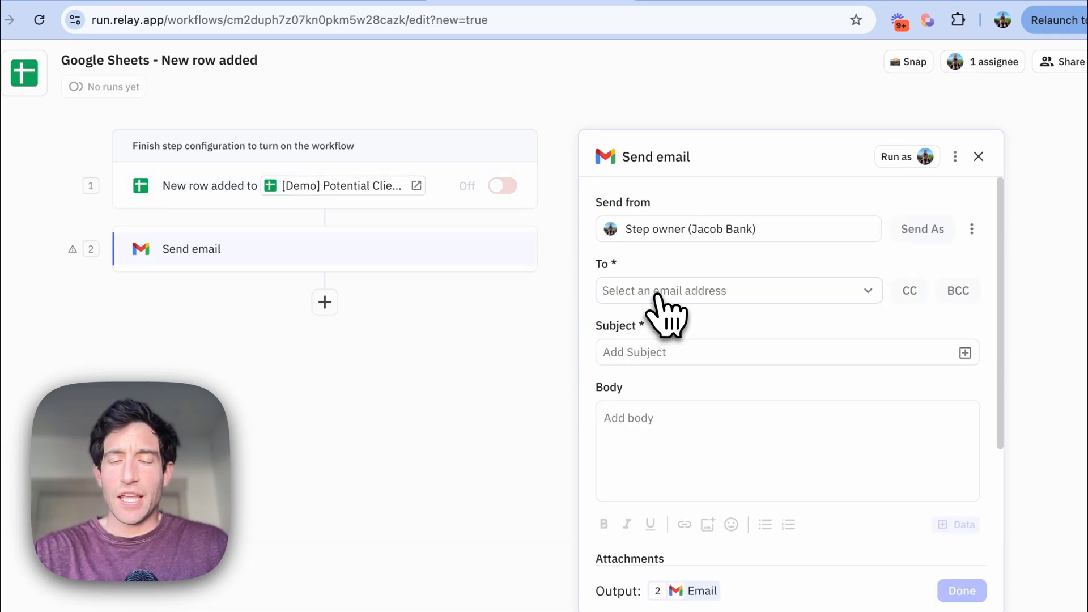
Address the email to the new row's Email field
left_click(736, 290)
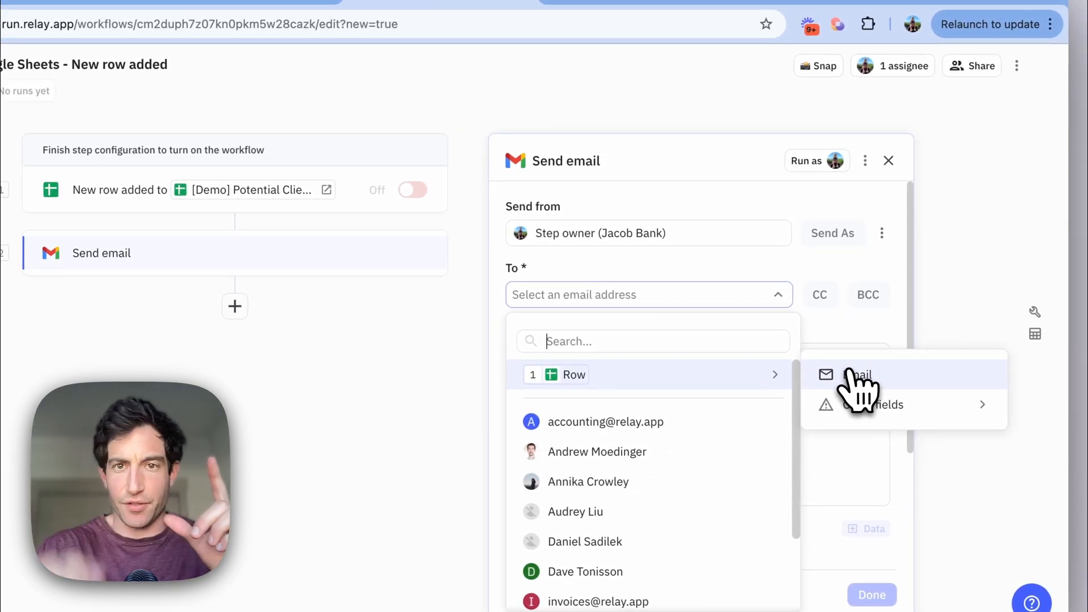
left_click(399, 83)
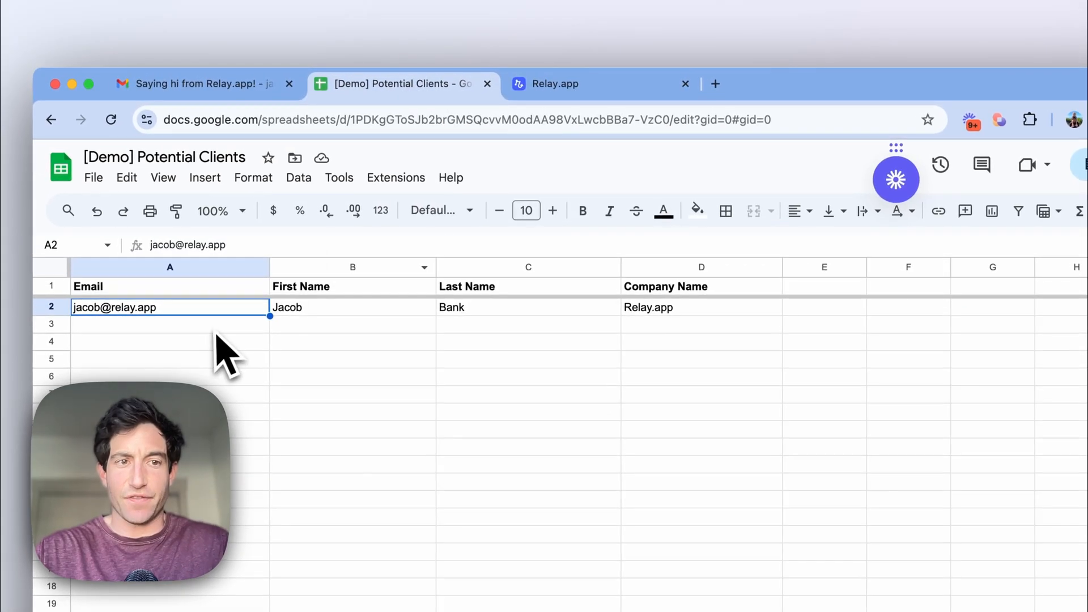
left_click(555, 83)
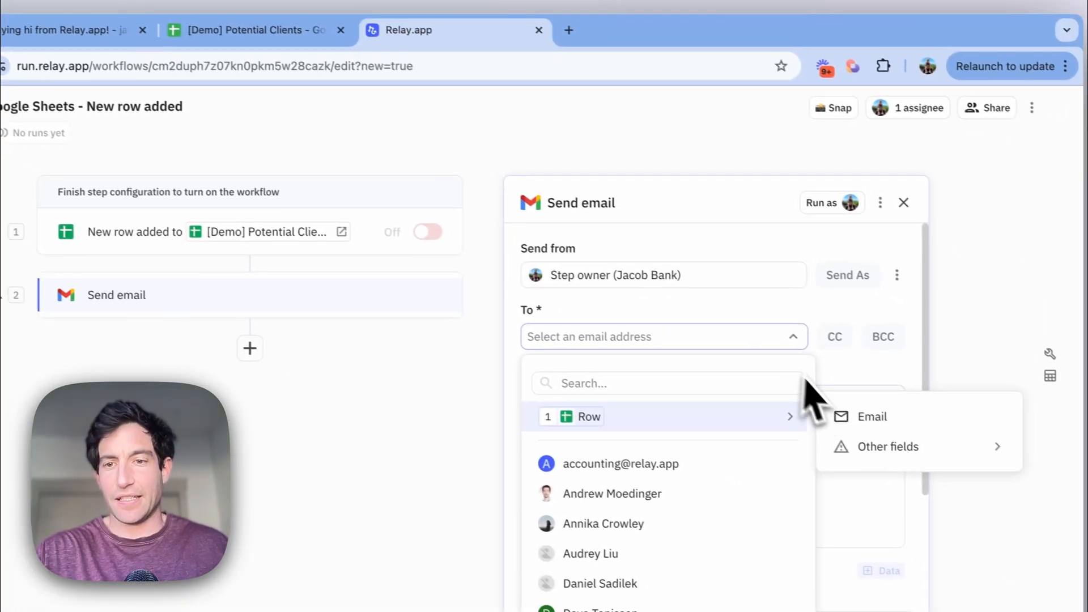
left_click(873, 416)
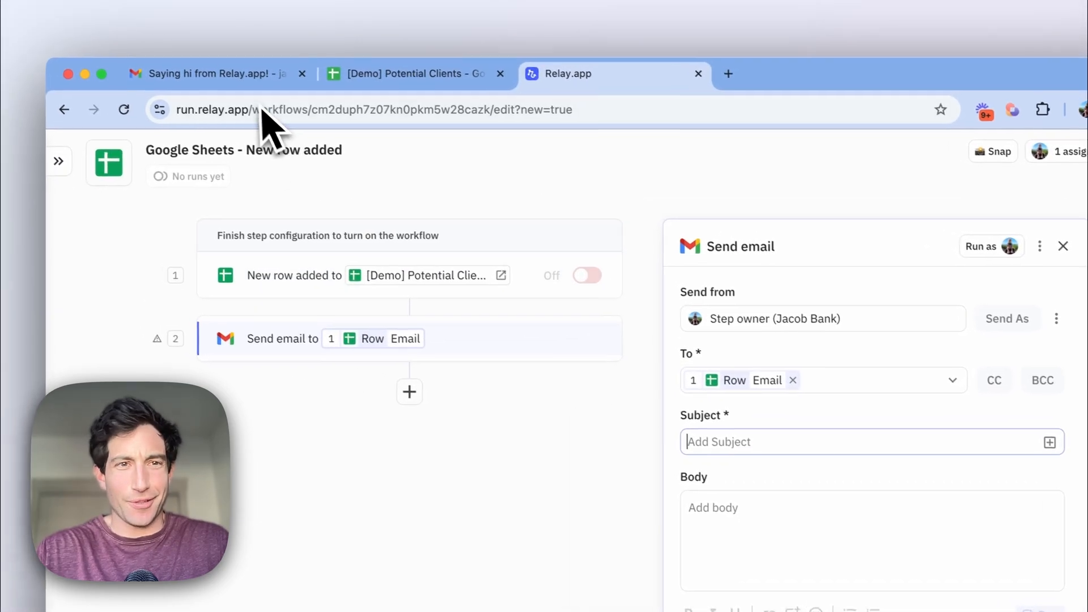
Copy subject 'Saying hi from Relay.app!' and the greeting body from the example Gmail email into the step
left_click(211, 73)
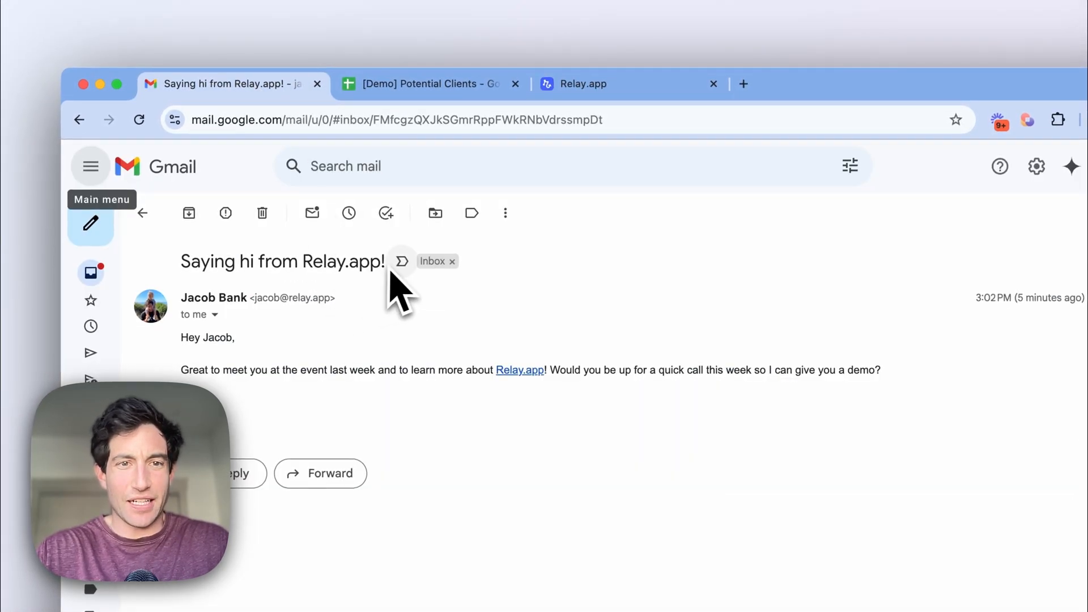
double_click(281, 261)
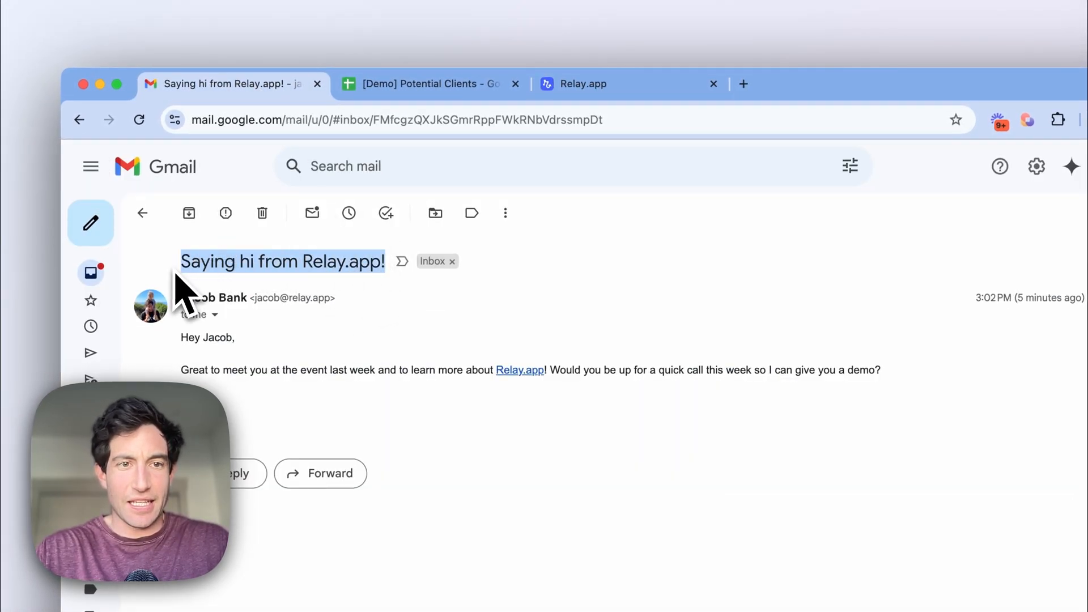
left_click(574, 84)
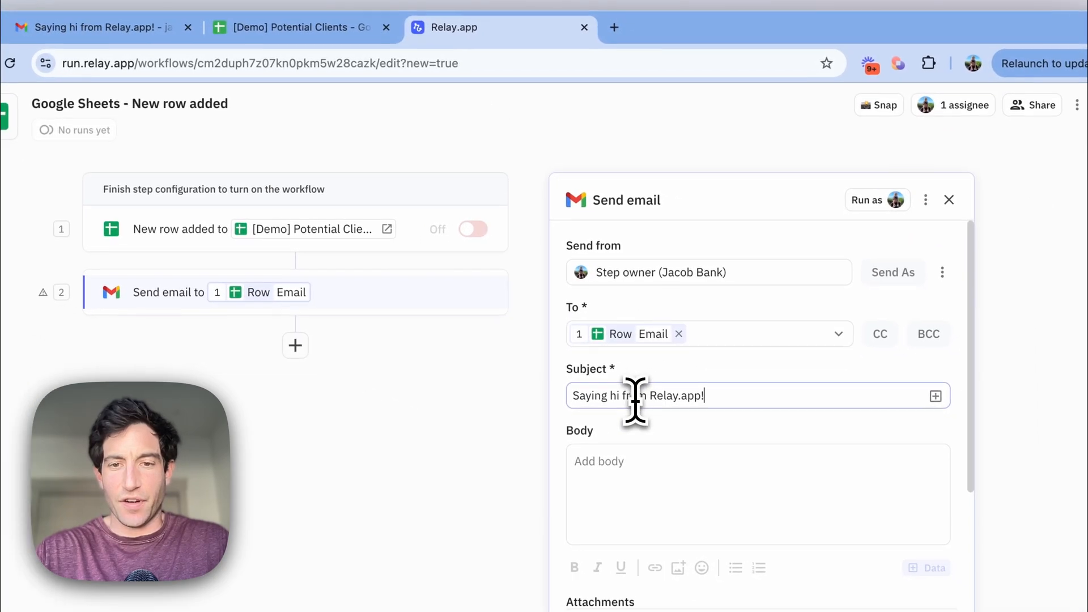
left_click(100, 27)
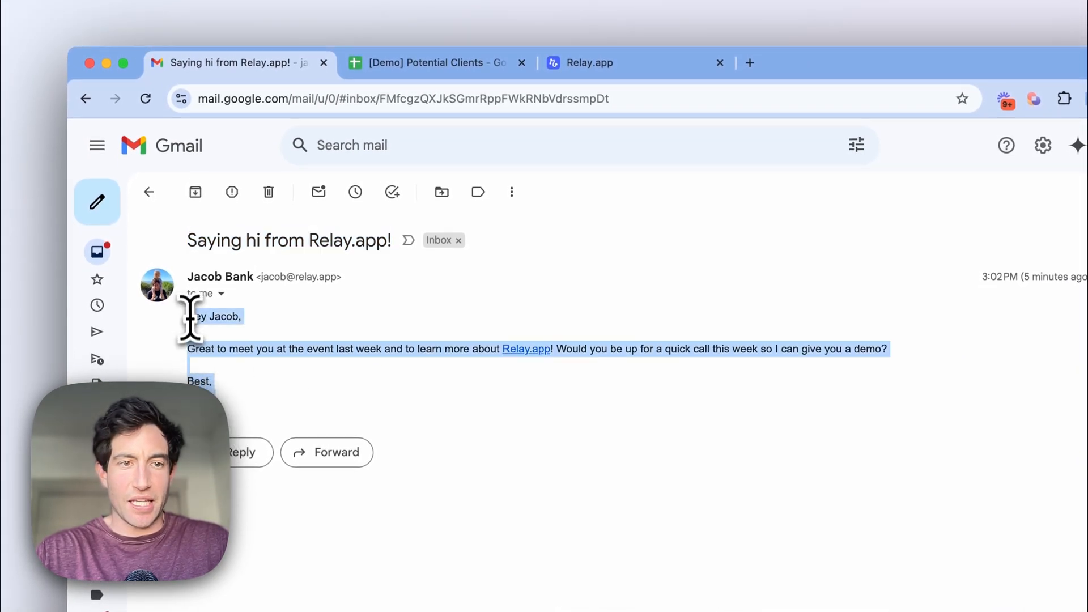
left_click(431, 62)
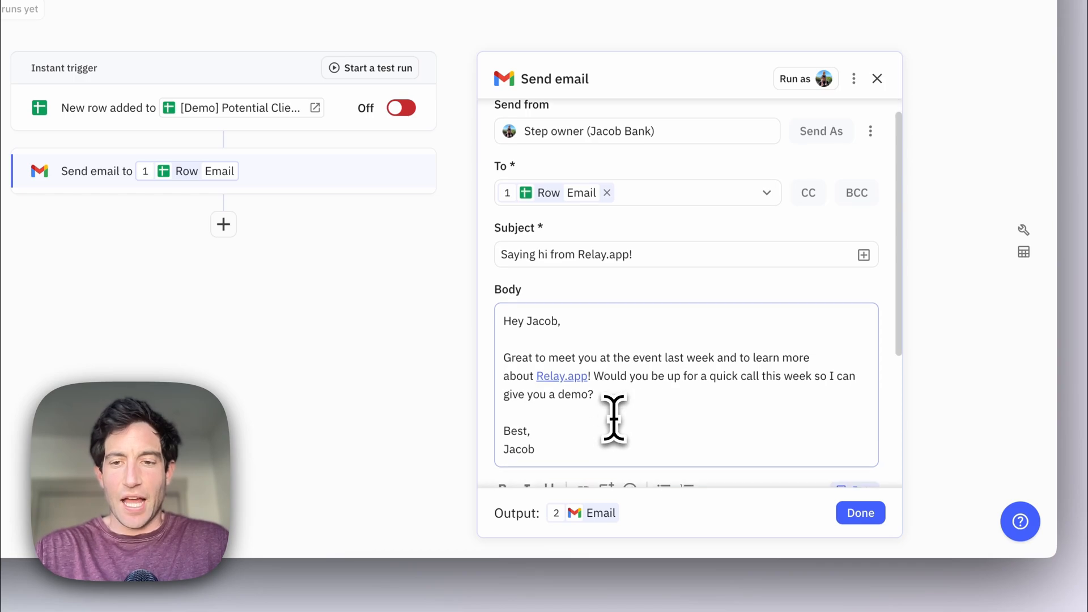
Replace 'Jacob' and 'Relay.app' in the body with the row's First Name and Company Name
scroll("up", 3)
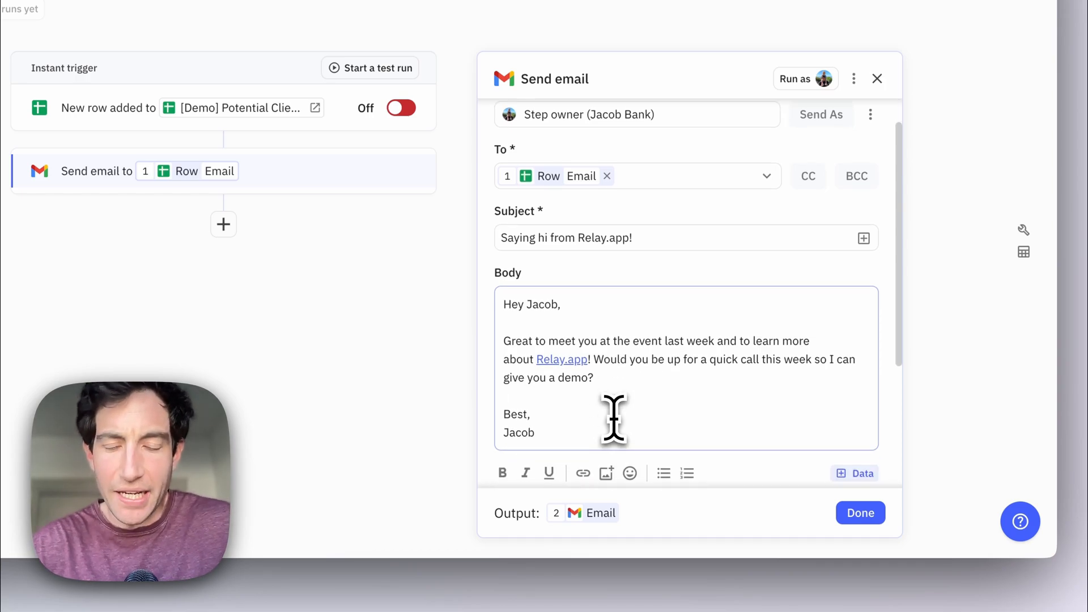
mouse_move(545, 308)
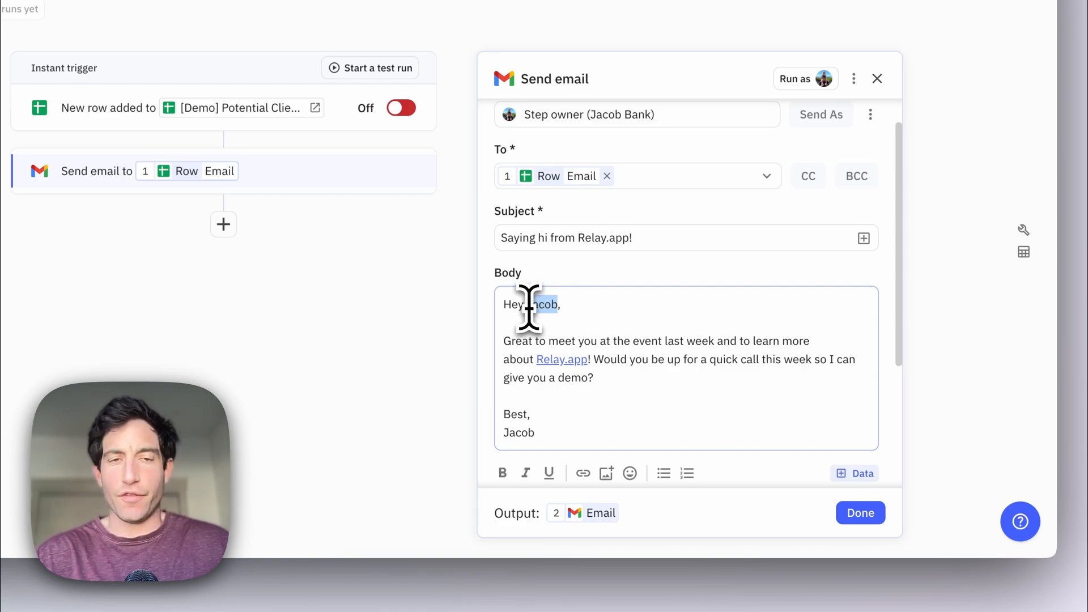
key("Backspace")
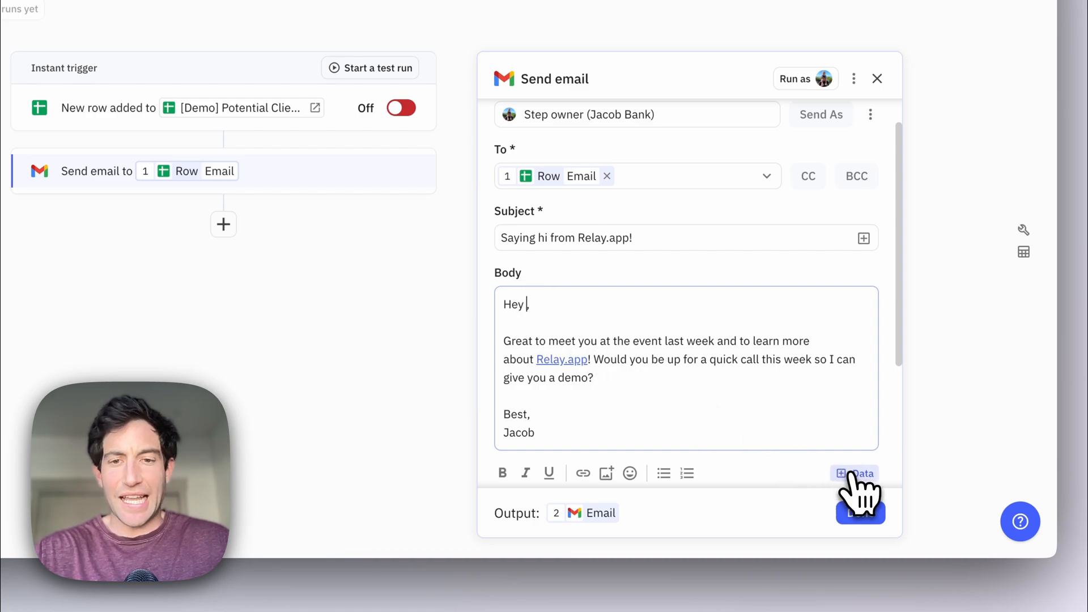
left_click(860, 474)
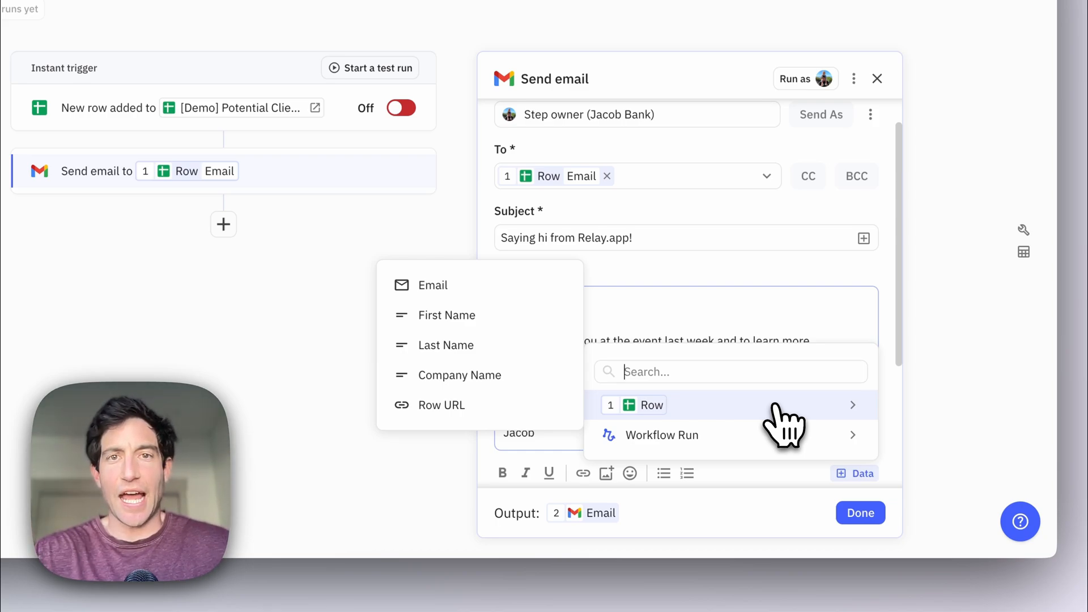
mouse_move(651, 409)
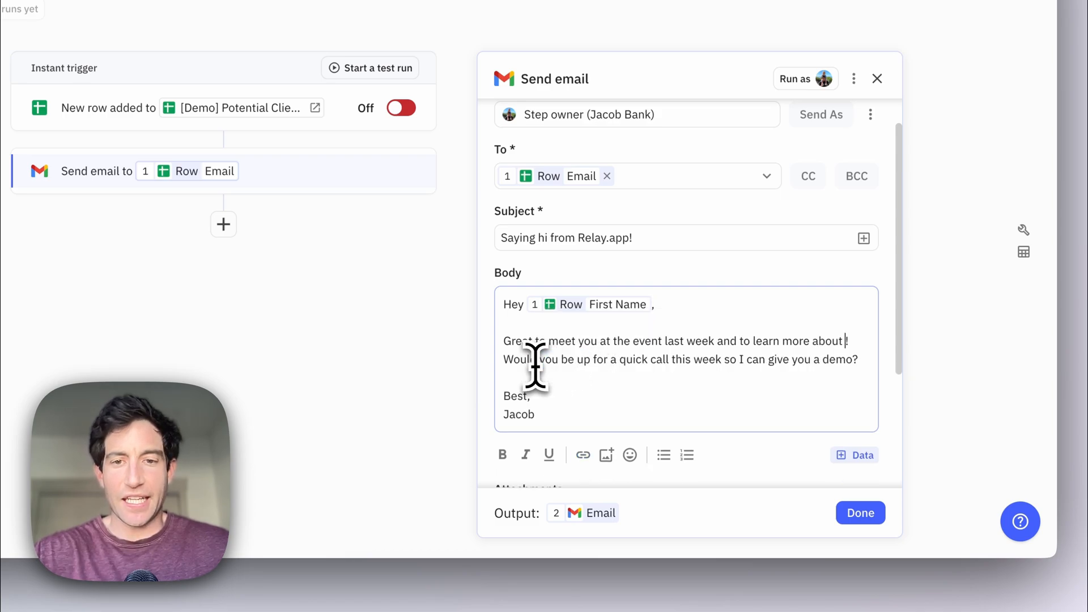
left_click(862, 455)
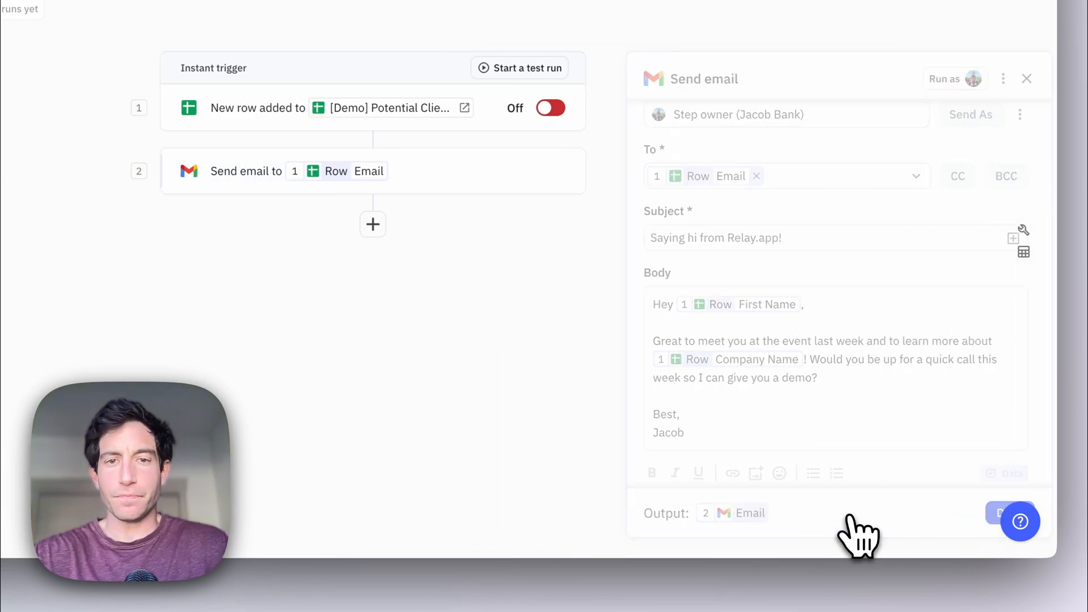
left_click(1027, 78)
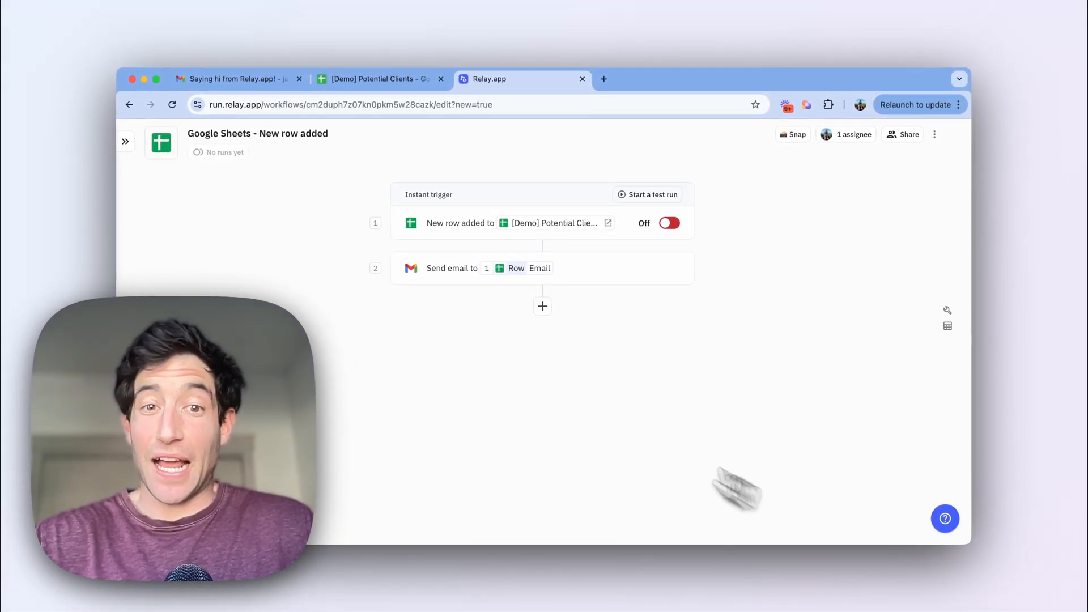
mouse_move(452, 275)
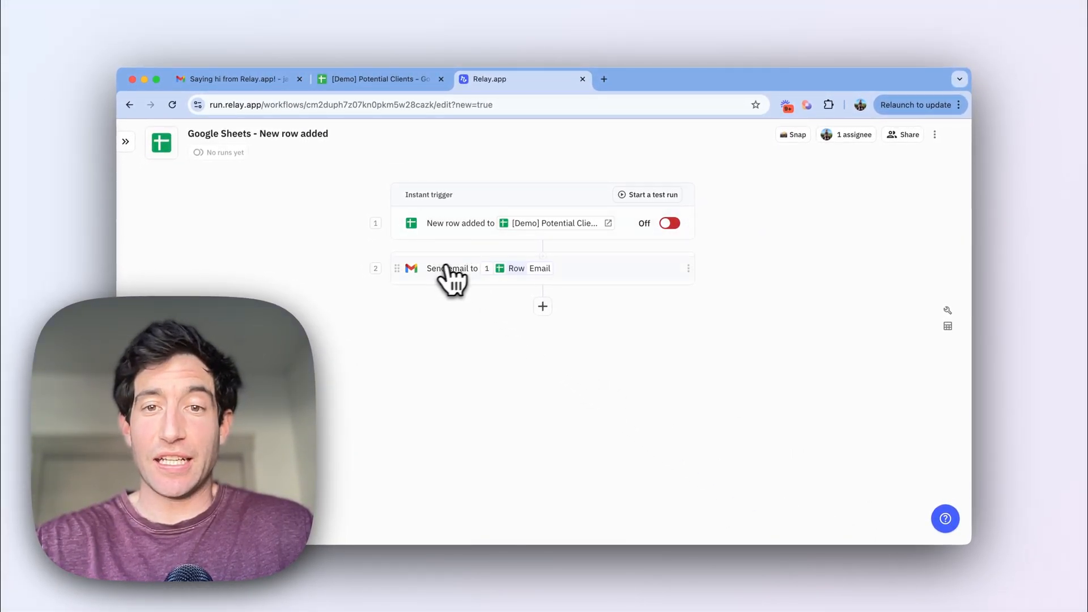
left_click(646, 194)
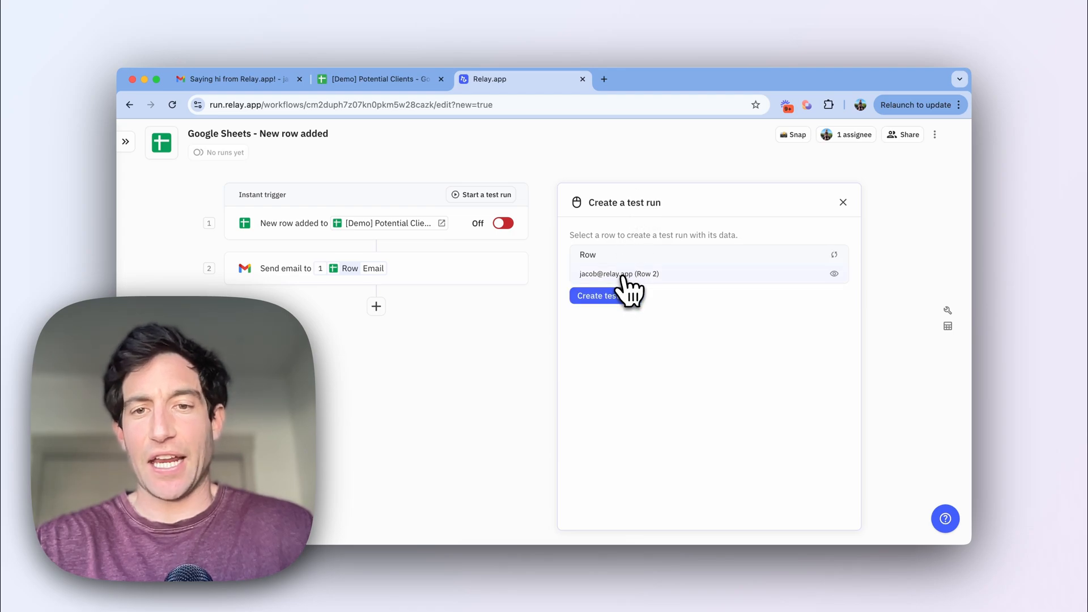
left_click(604, 294)
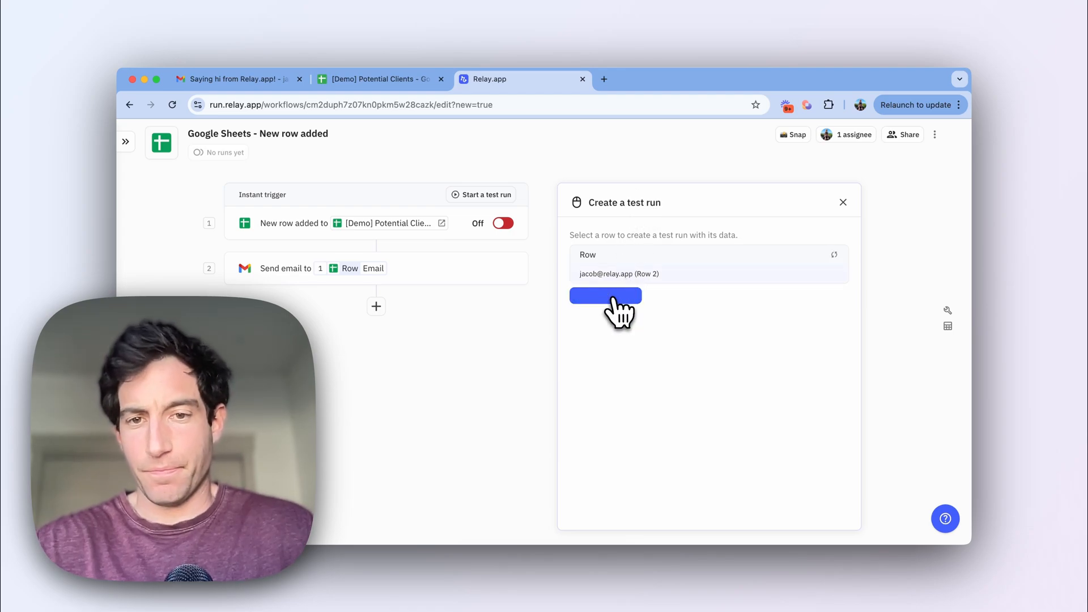
left_click(604, 295)
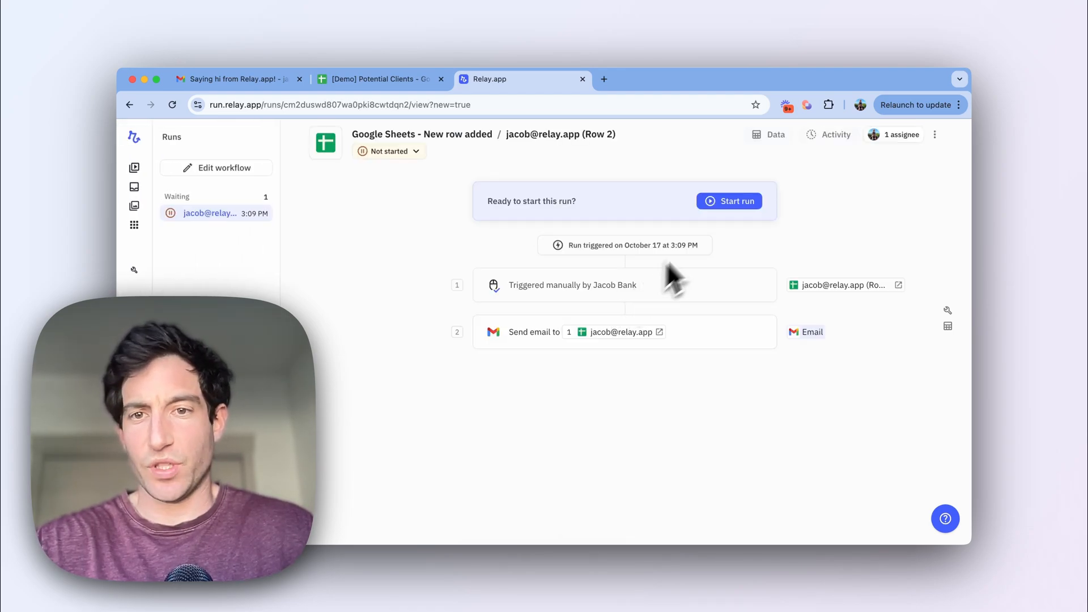
left_click(728, 202)
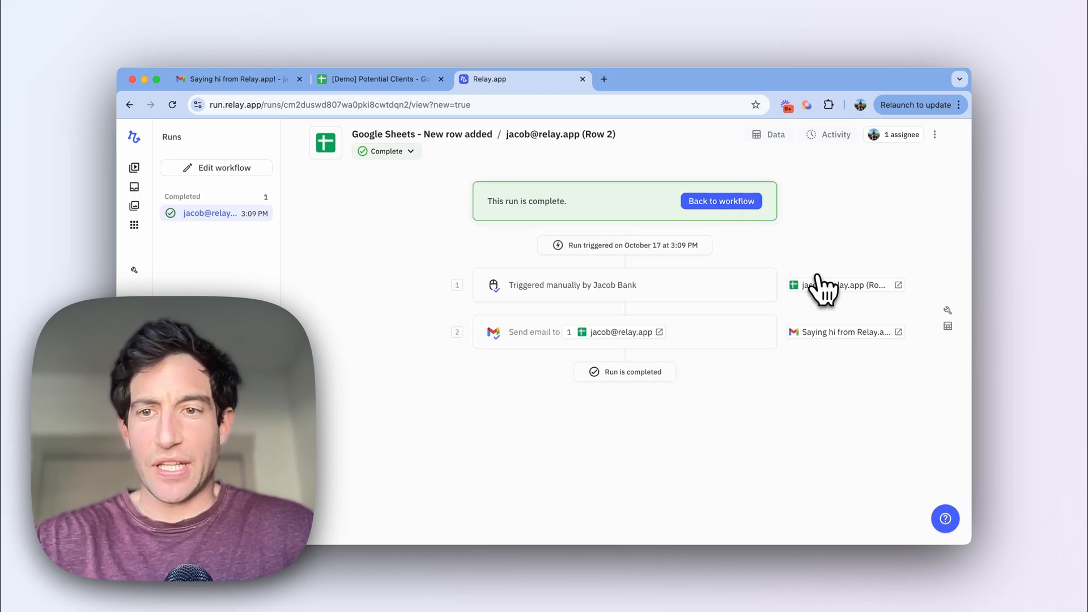
left_click(840, 285)
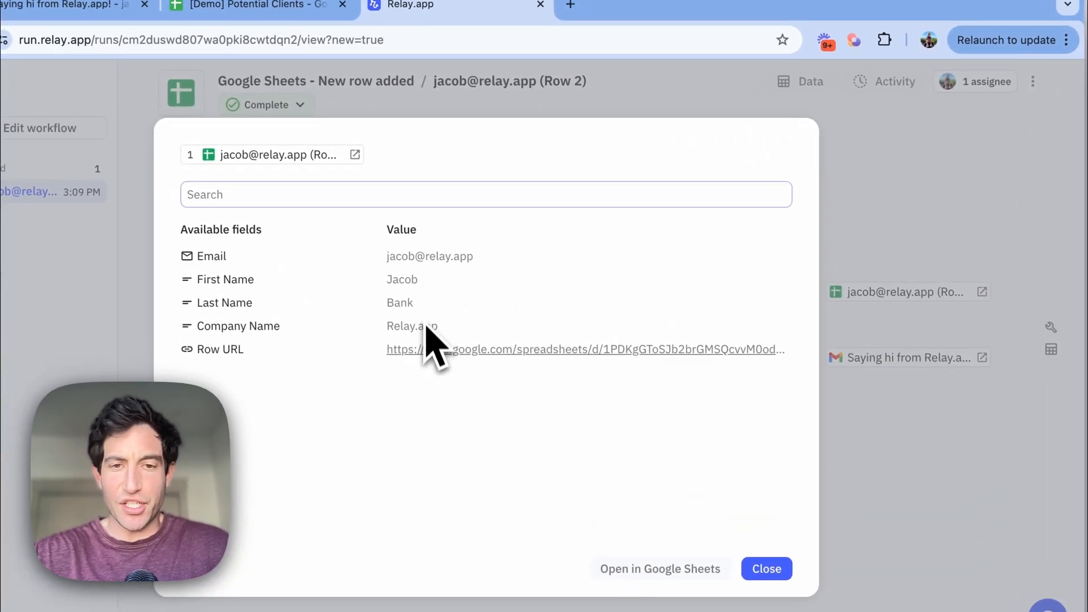
mouse_move(434, 320)
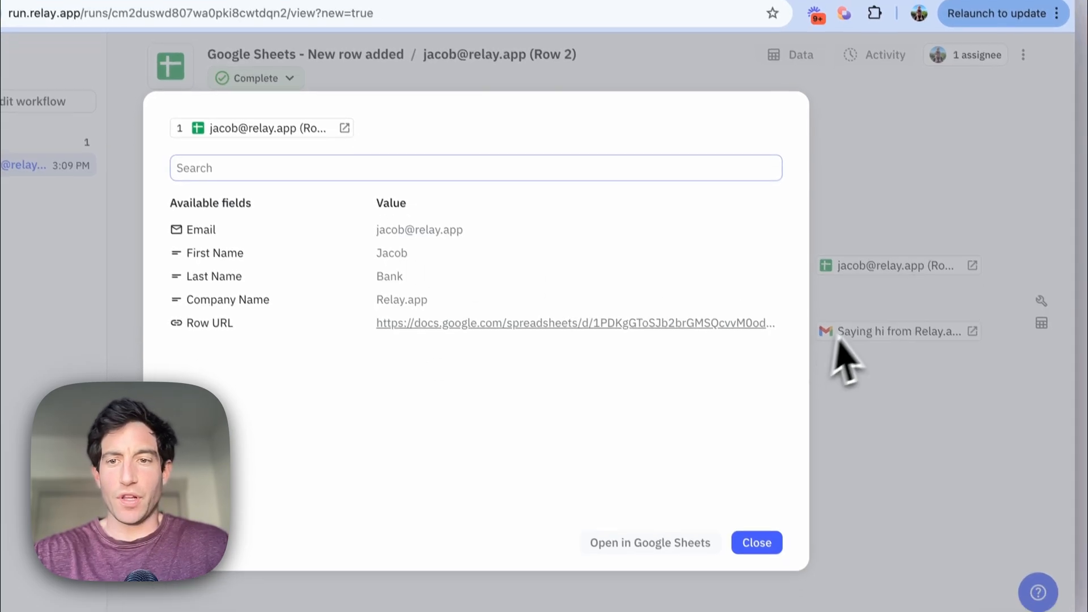
left_click(898, 330)
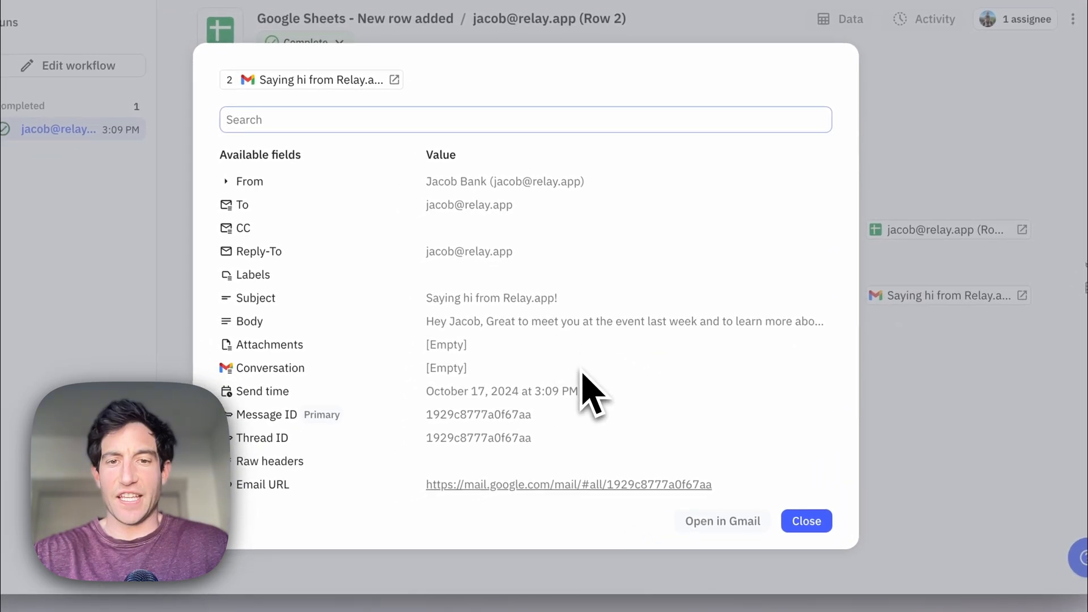
left_click(806, 521)
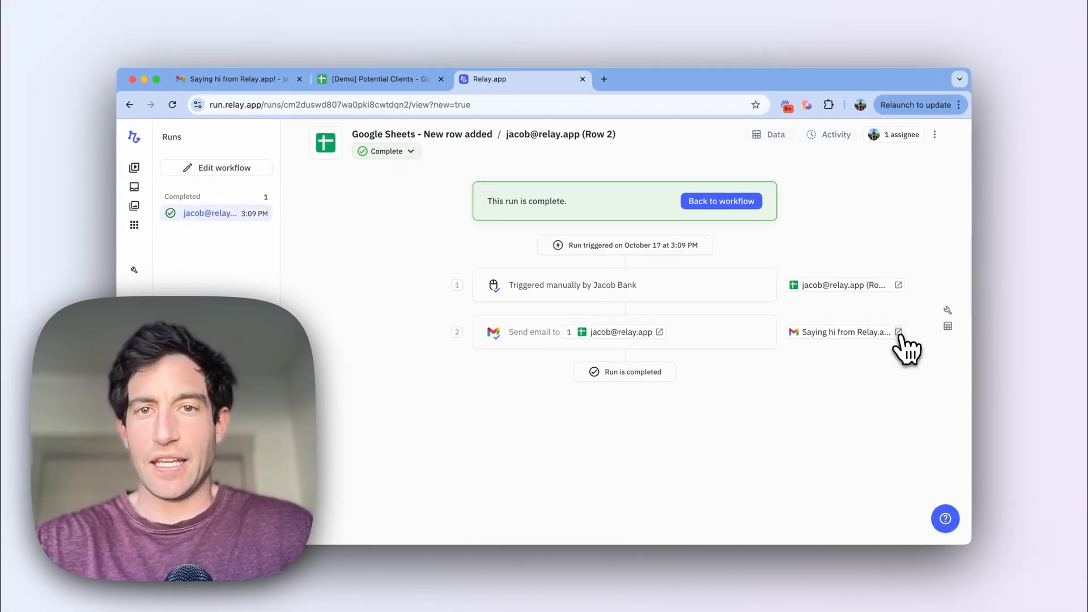
View the delivered 'Saying hi from Relay.app!' email greeting Jacob in Gmail, then return to the run
left_click(899, 332)
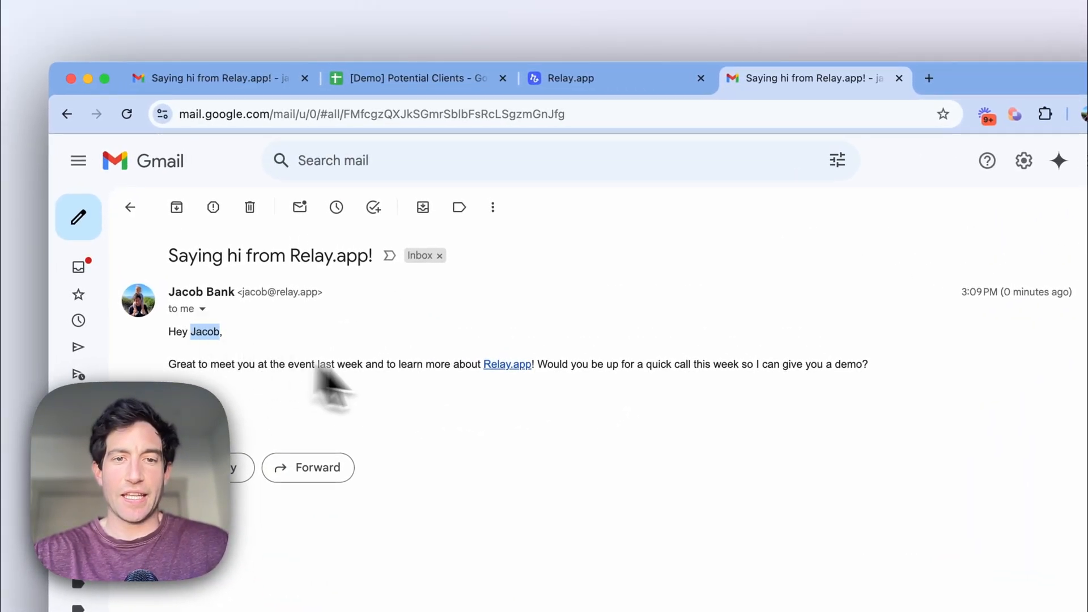
mouse_move(503, 378)
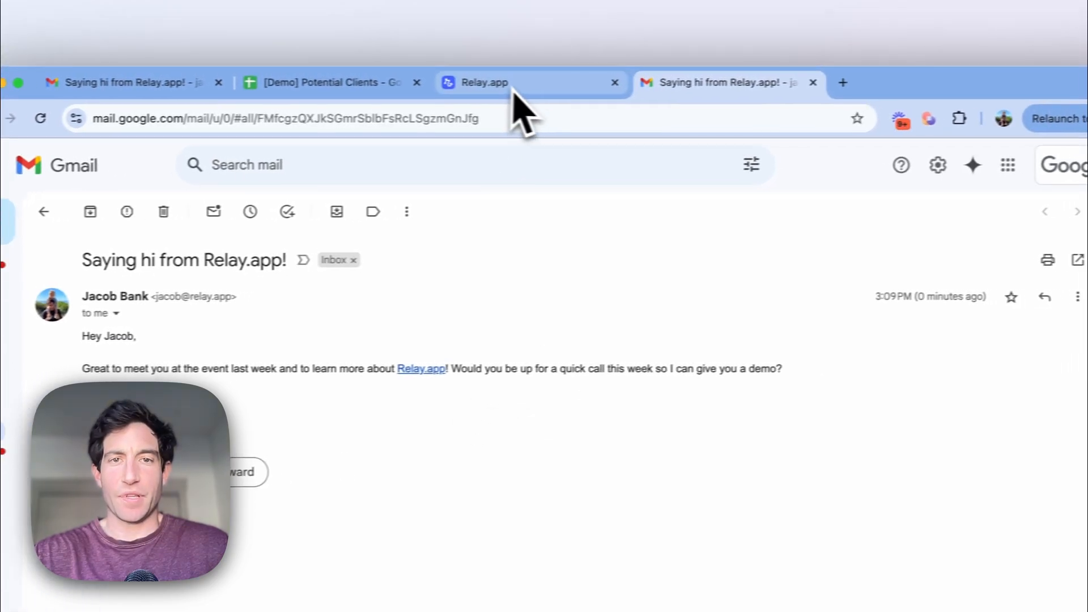
left_click(484, 82)
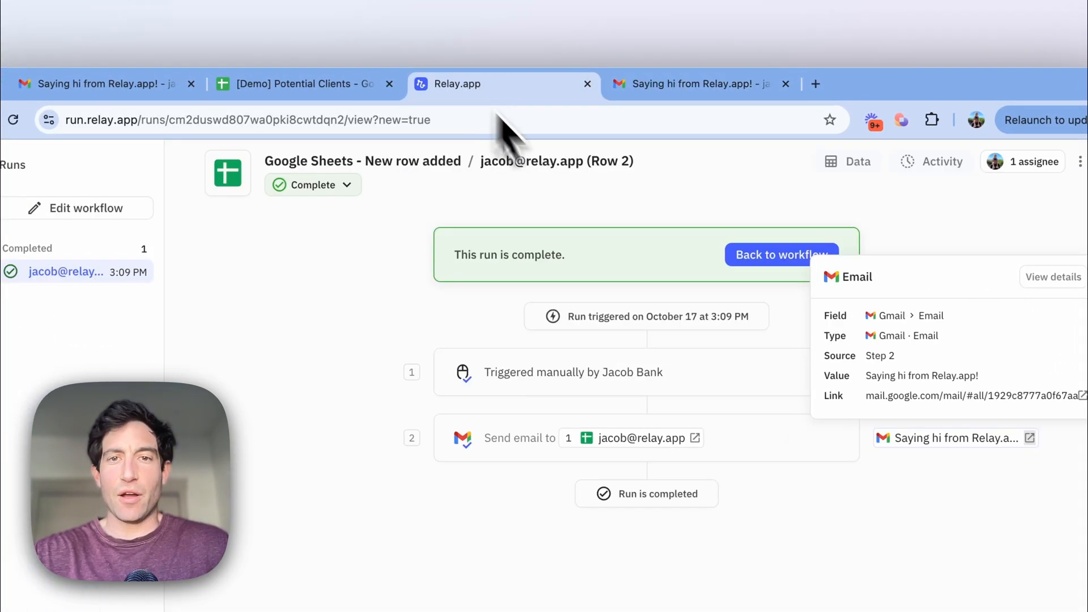
Switch the workflow's Google Sheets trigger on and return to the Potential Clients spreadsheet
left_click(781, 255)
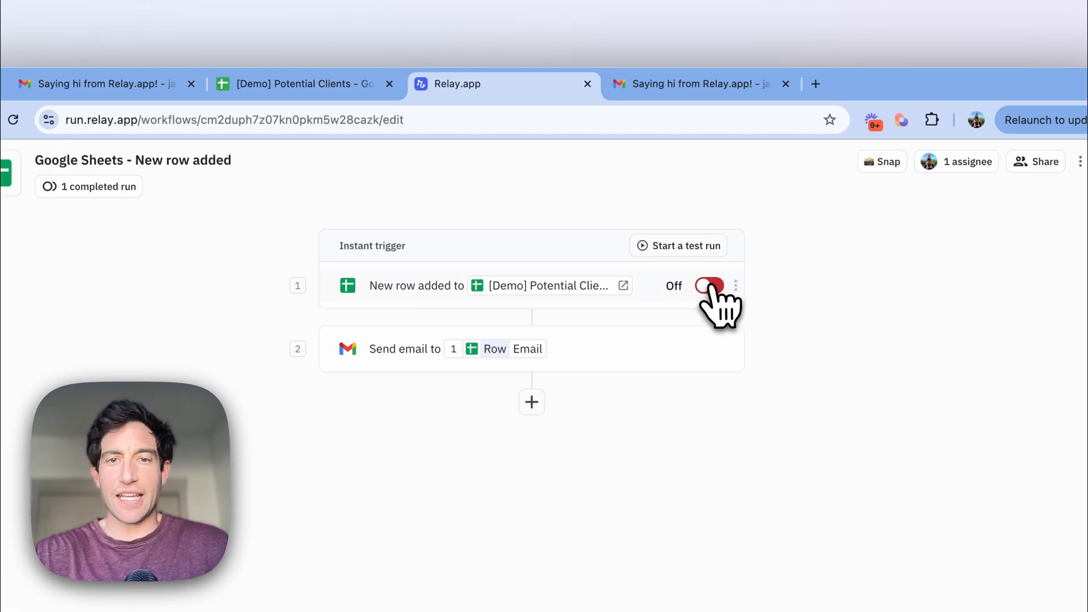
left_click(709, 286)
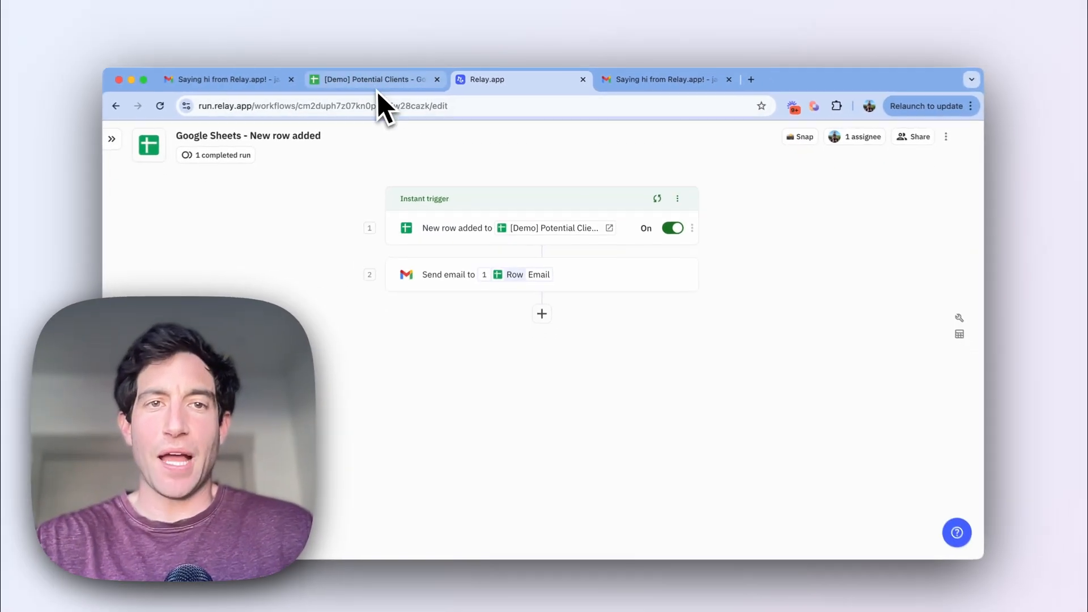
left_click(375, 79)
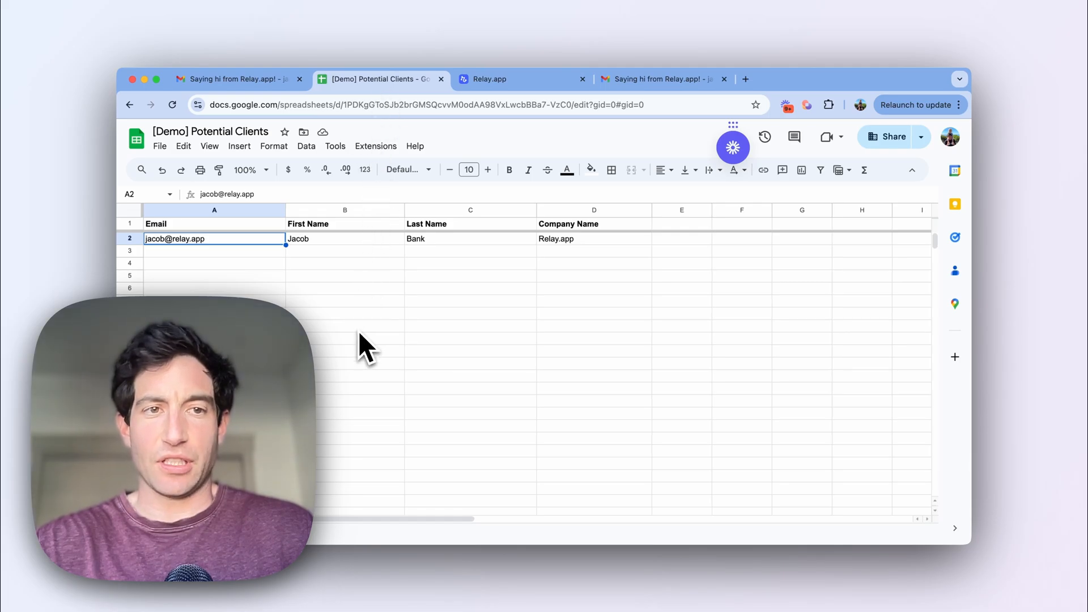
mouse_move(490, 78)
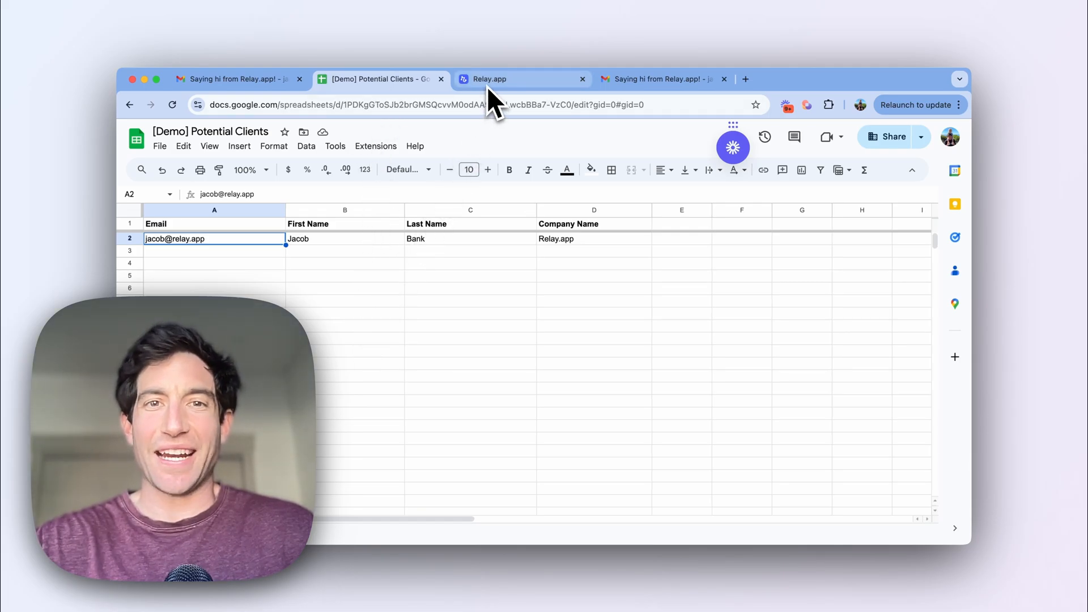